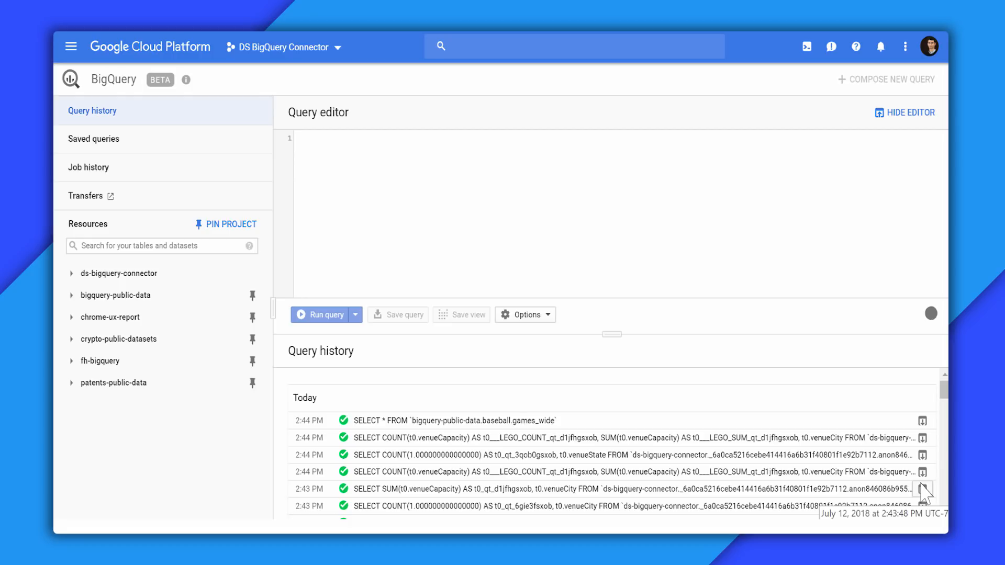
mouse_move(318, 289)
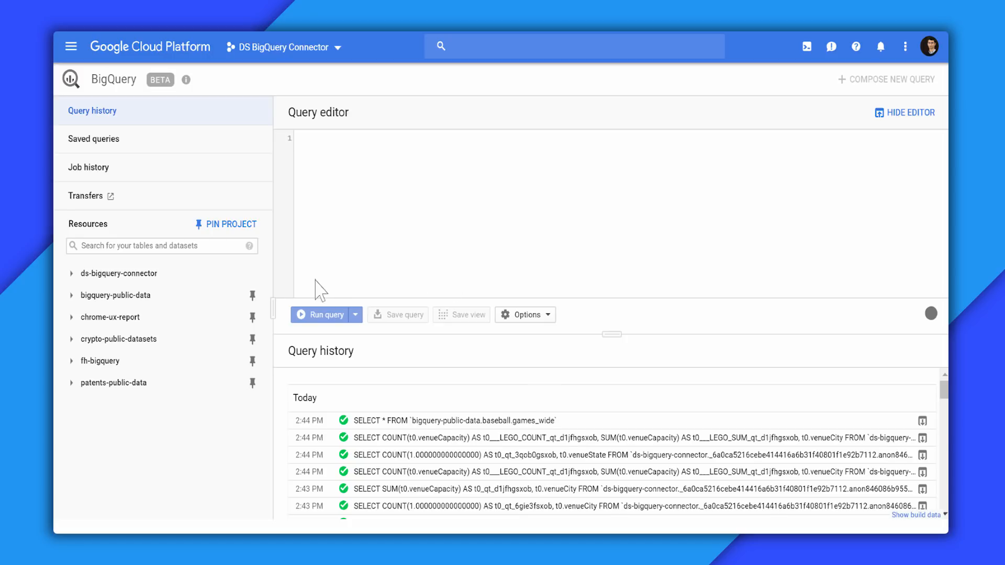
Filter the BigQuery resources tree with 'base' to show the baseball dataset's tables.
text(ba)
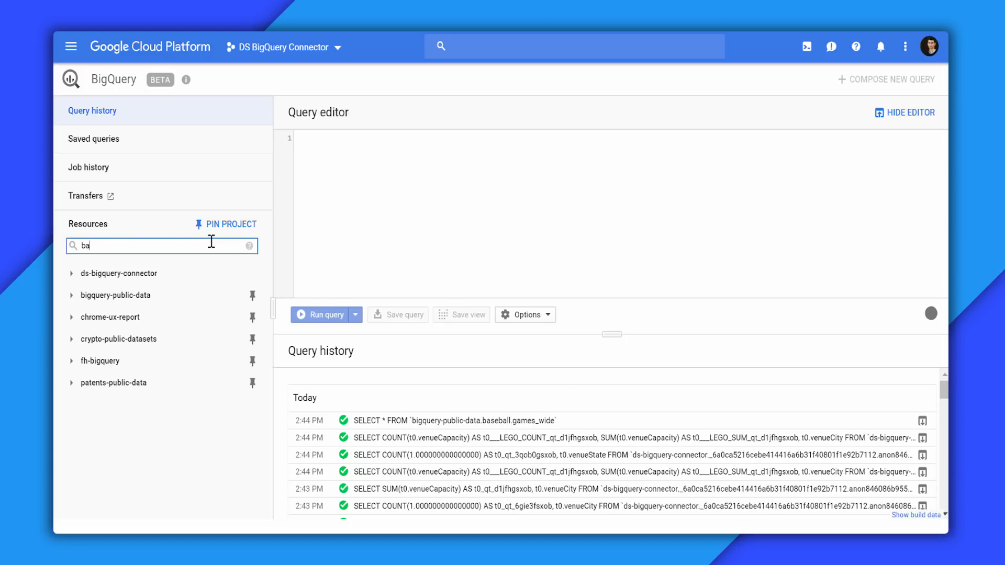
text(se)
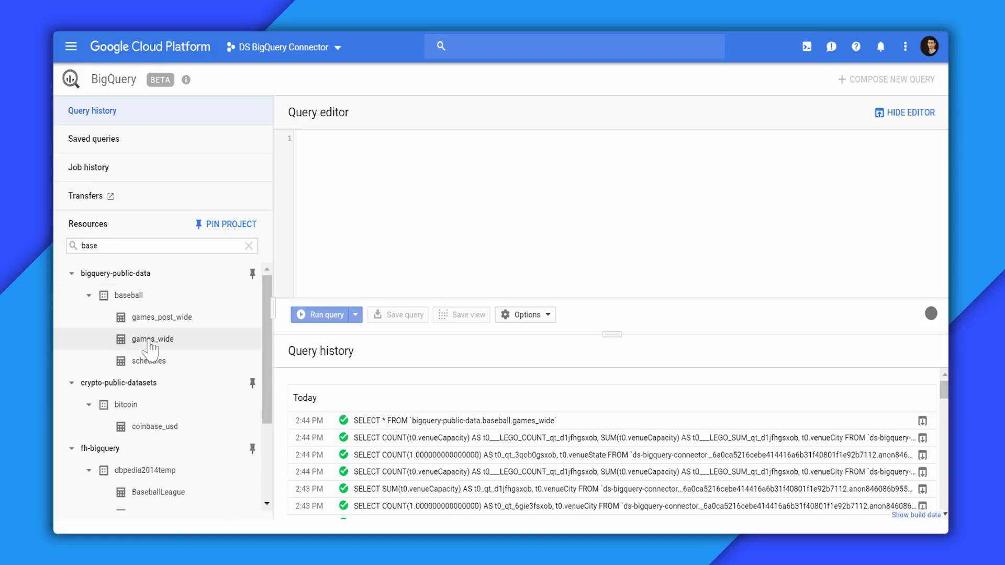
Query games_wide as SELECT * FROM the baseball table with the LIMIT 1000 removed.
click(152, 339)
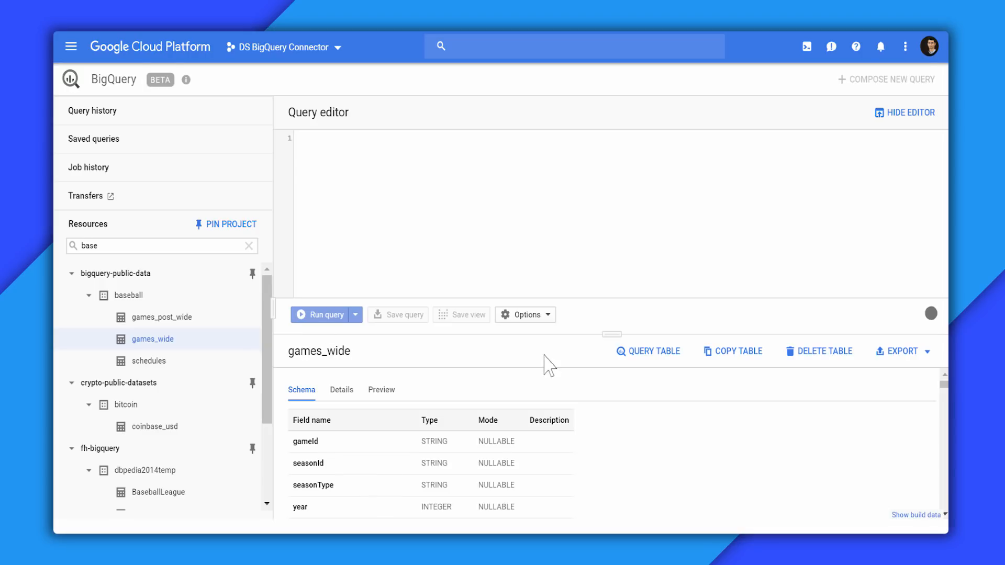
click(647, 350)
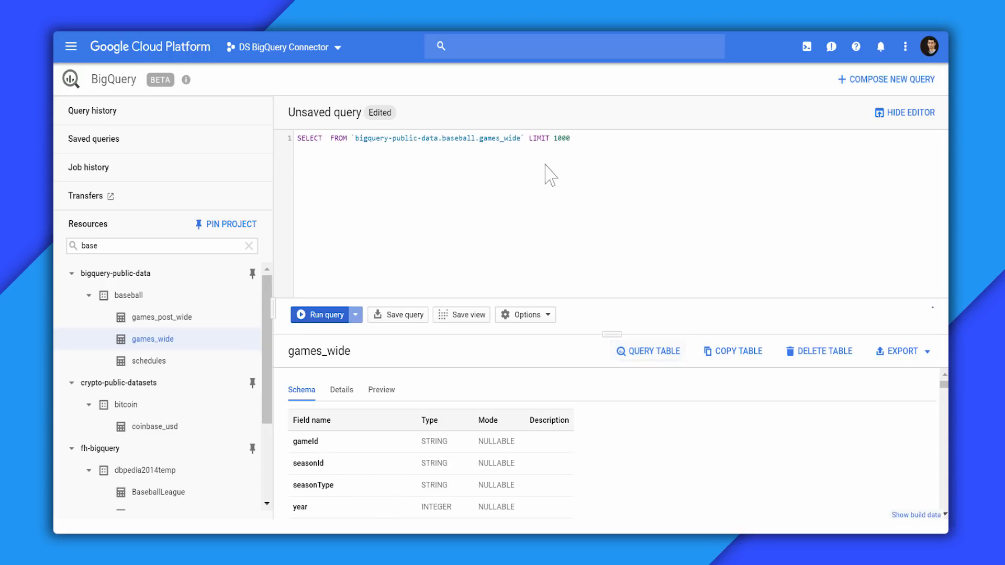
text(*)
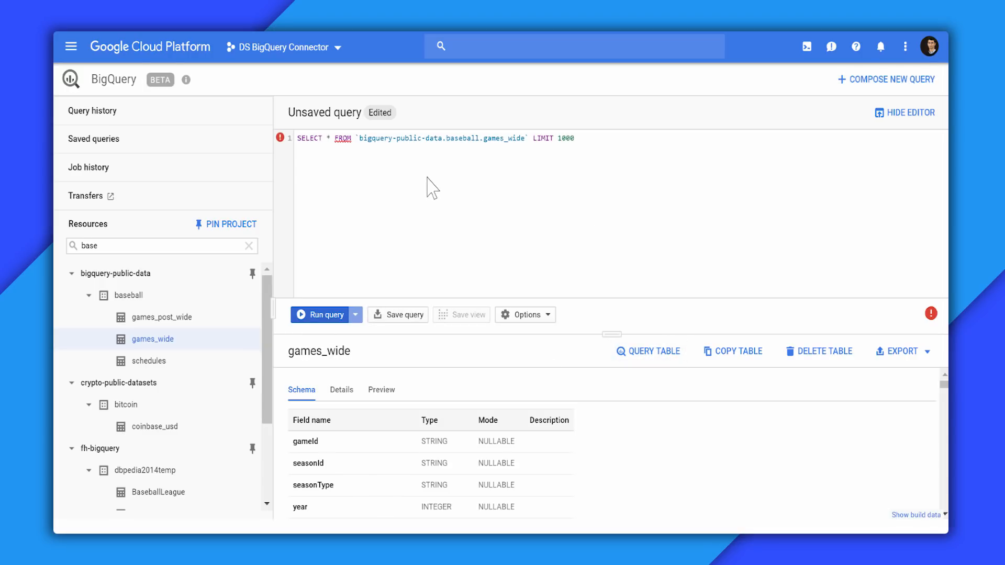
click(576, 138)
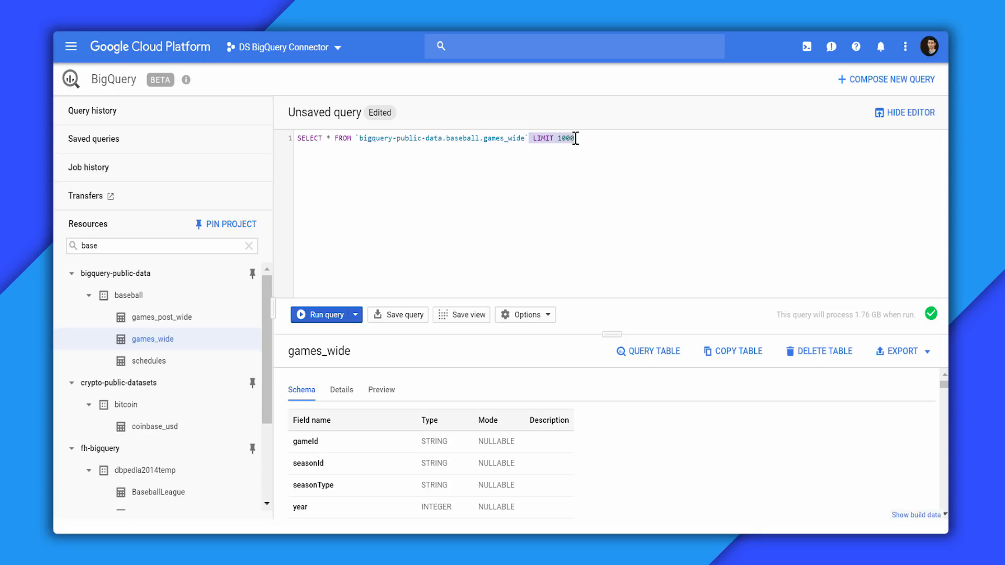
key(Backspace)
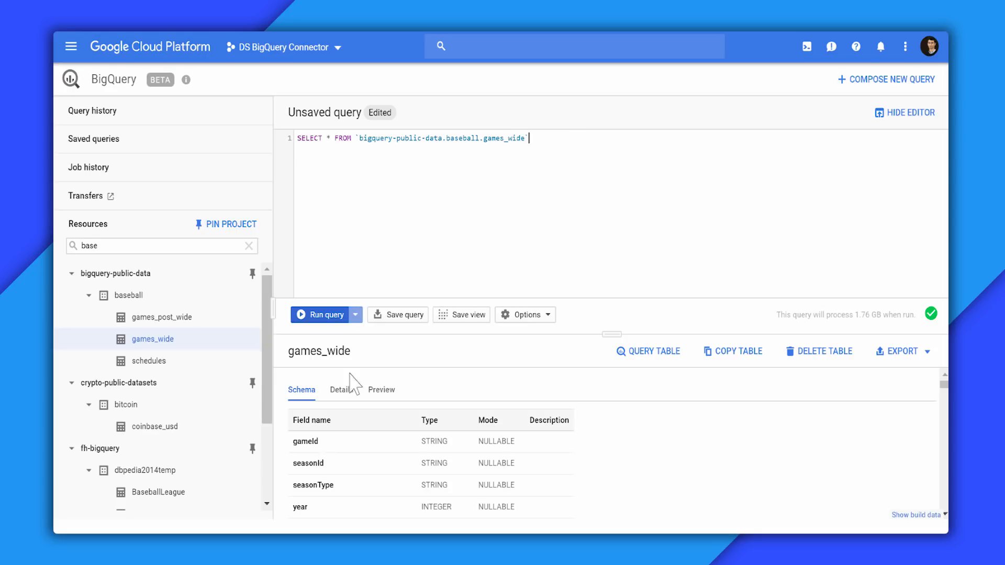
Run the full games_wide query and explore its 761,618-row result in Data Studio.
click(321, 315)
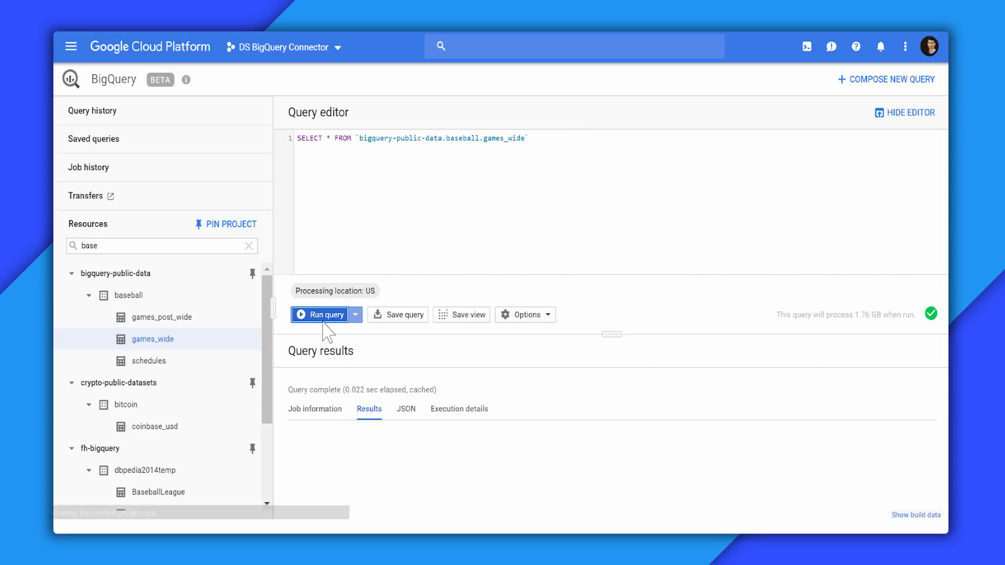
mouse_move(333, 333)
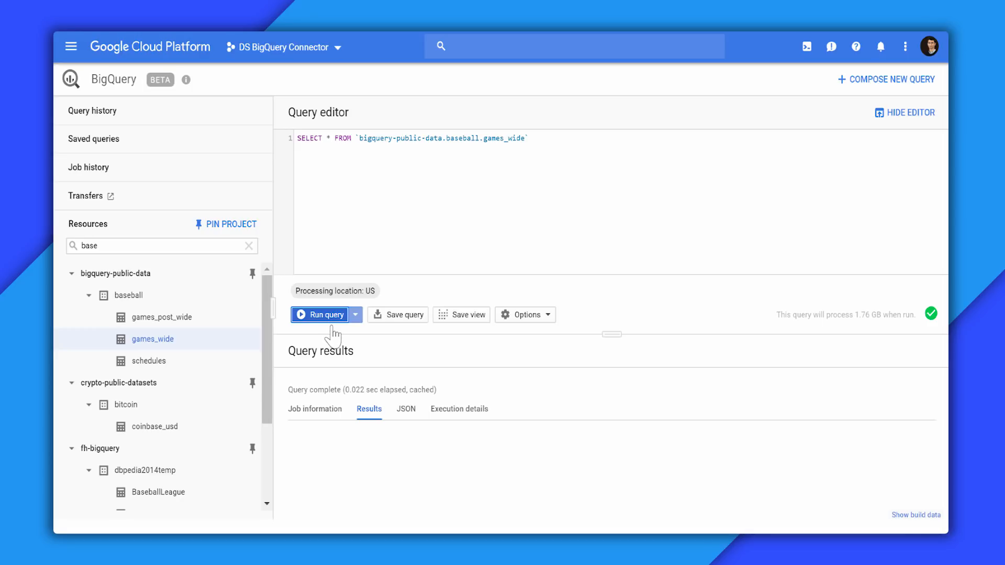
click(320, 315)
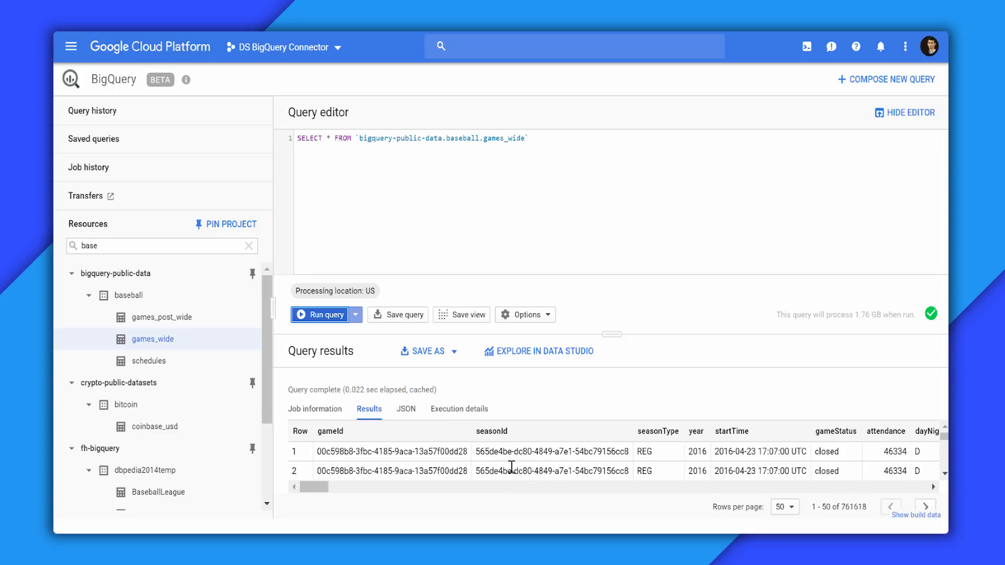
mouse_move(538, 351)
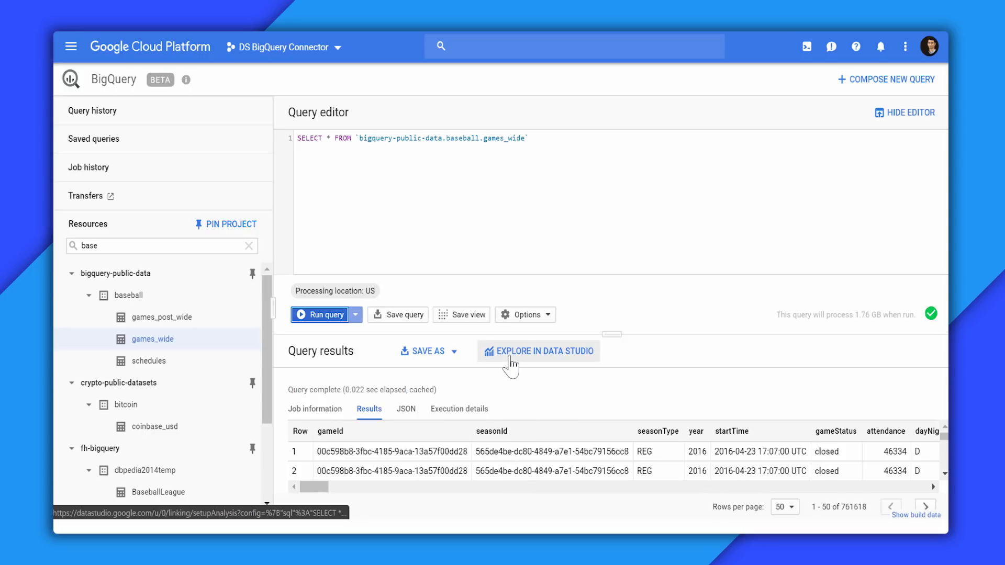
mouse_move(532, 359)
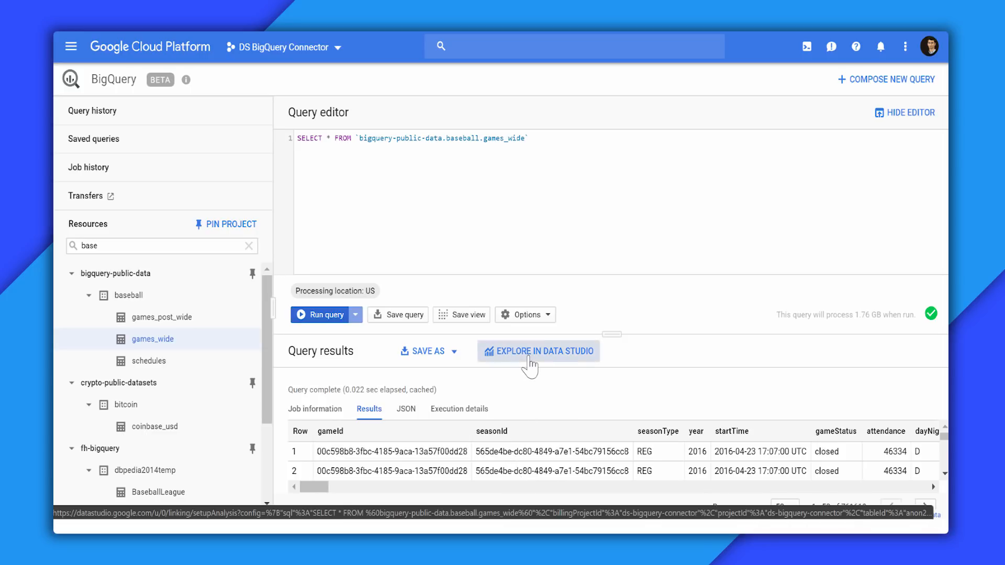
click(538, 351)
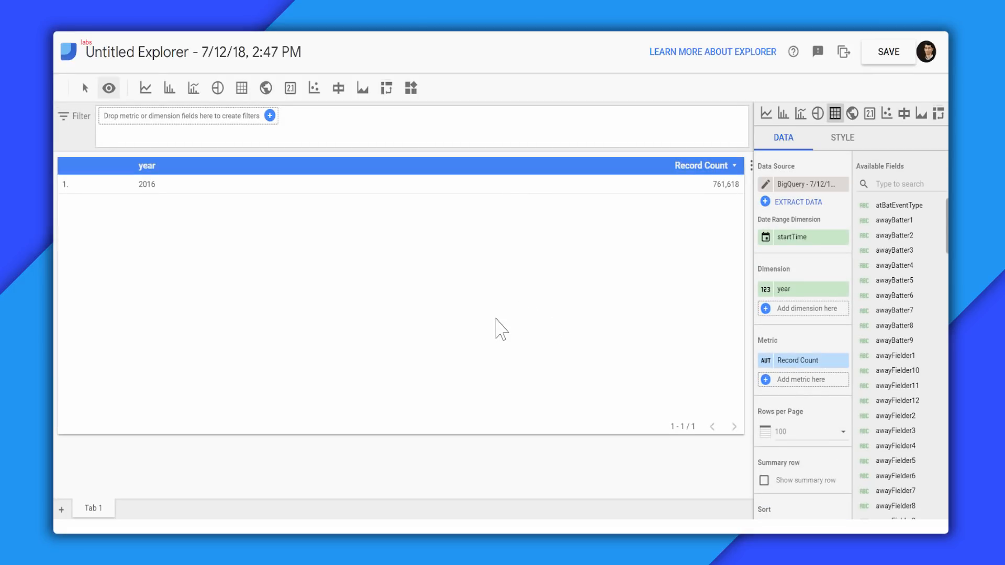
mouse_move(478, 224)
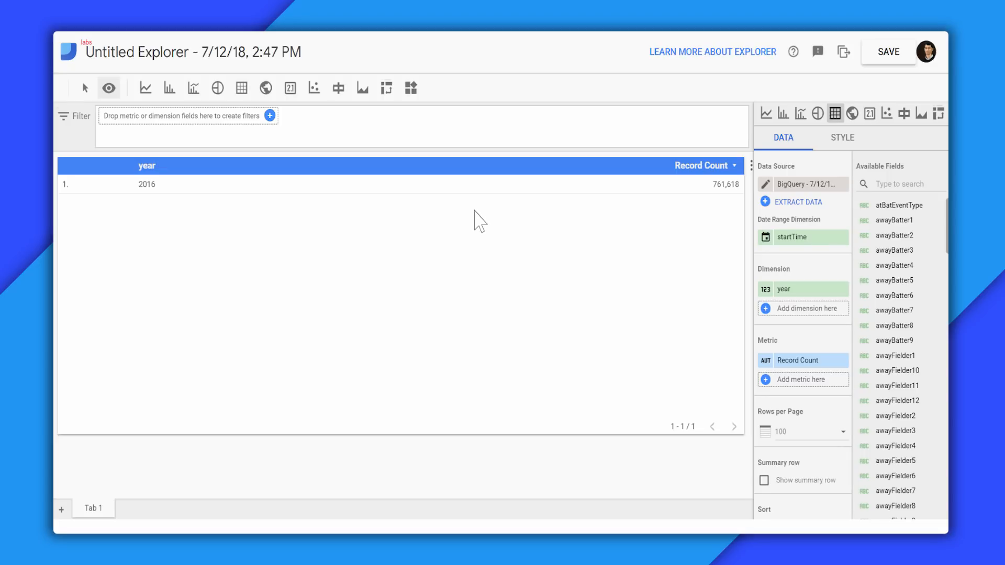
mouse_move(801, 238)
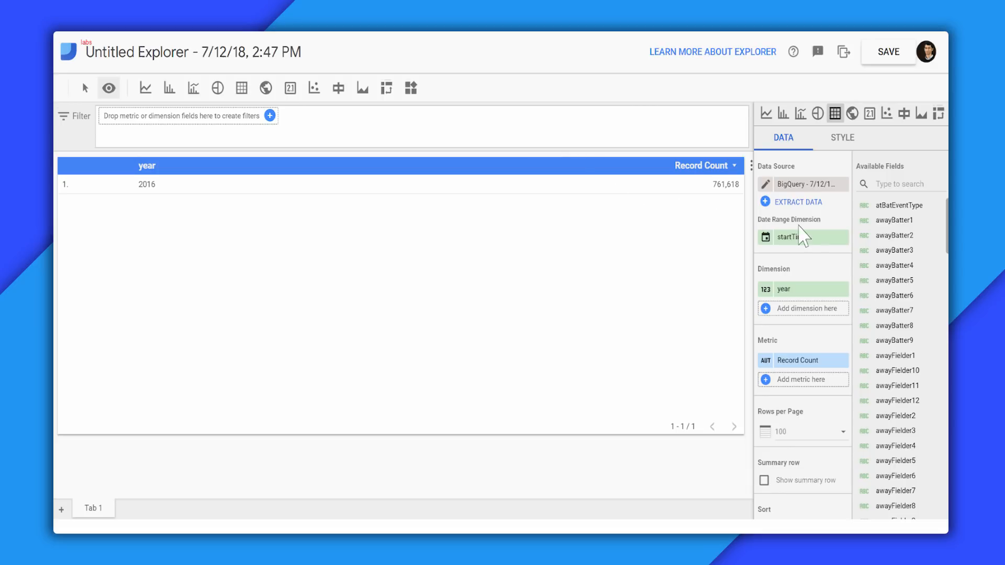
mouse_move(713, 248)
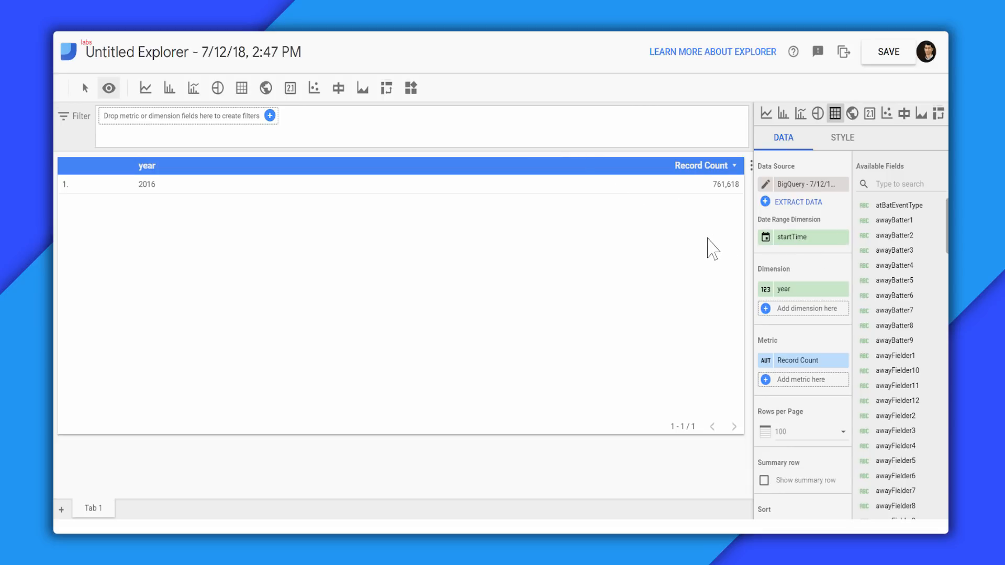
mouse_move(852, 241)
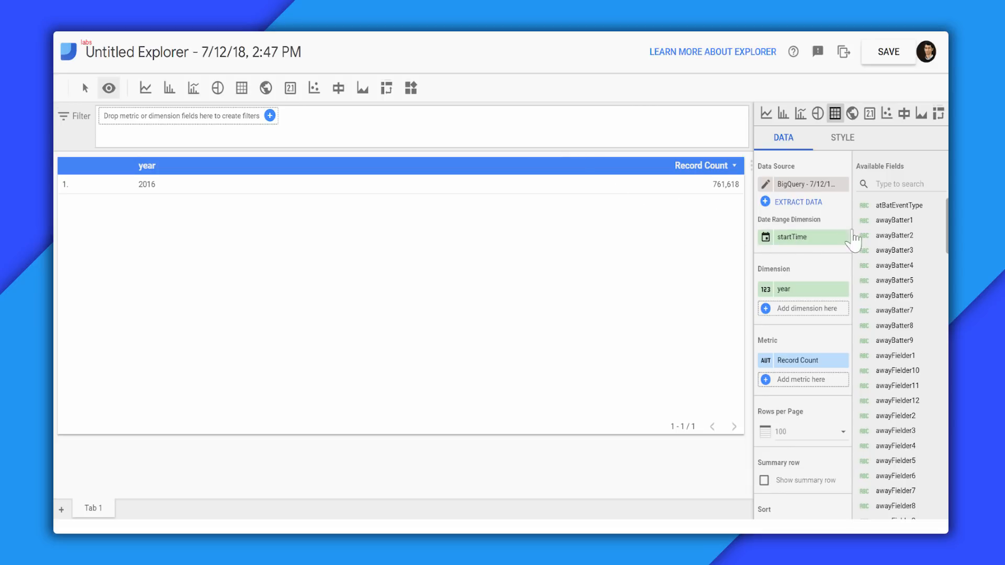
mouse_move(913, 184)
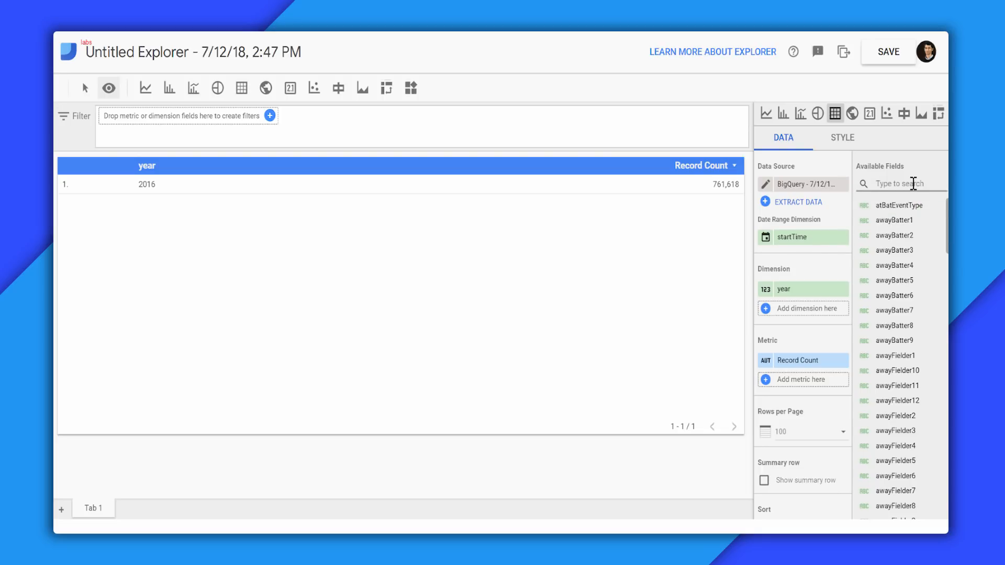
Table venueCity by average venueCapacity so Los Angeles ranks first at 56,000.
text(city)
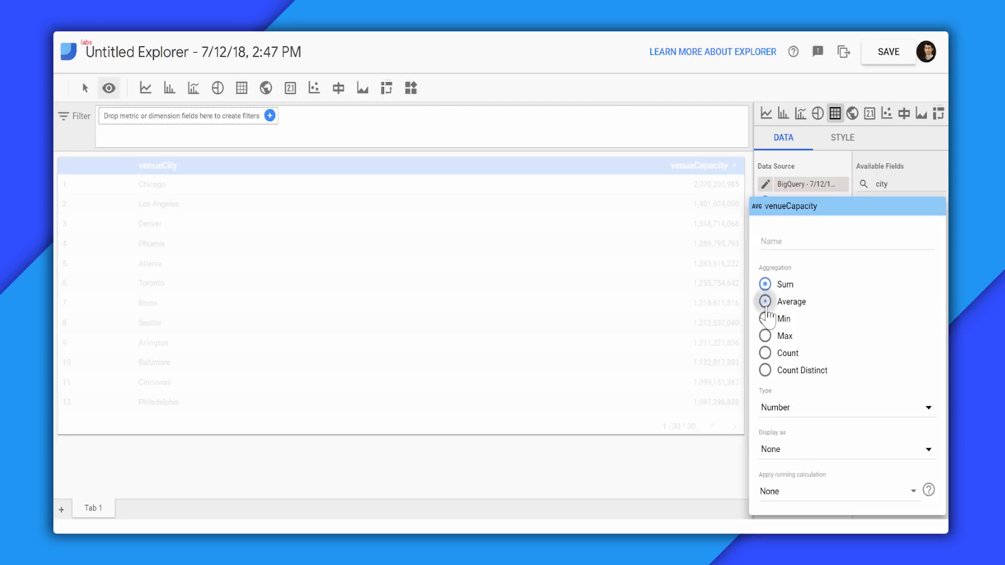
click(765, 302)
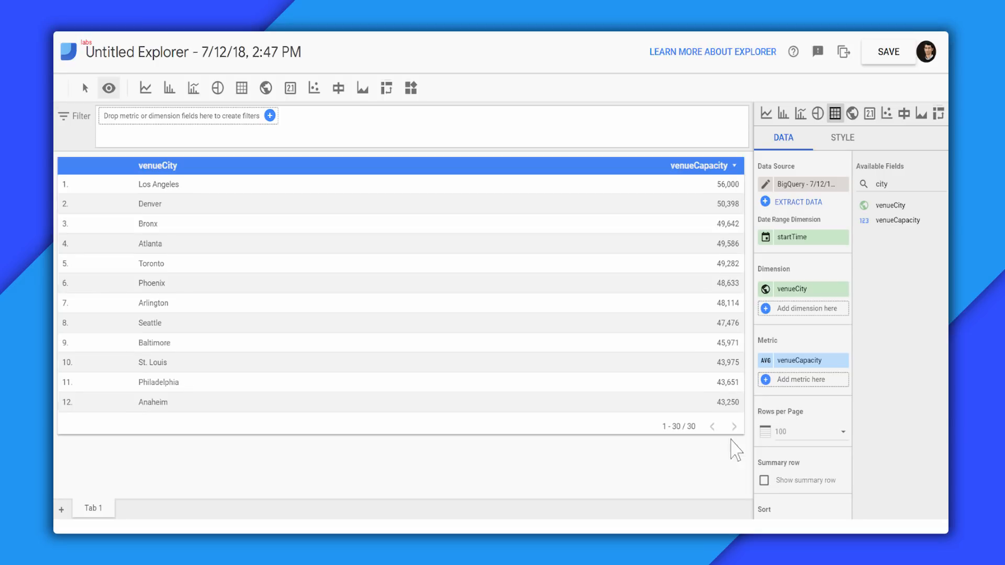
mouse_move(344, 230)
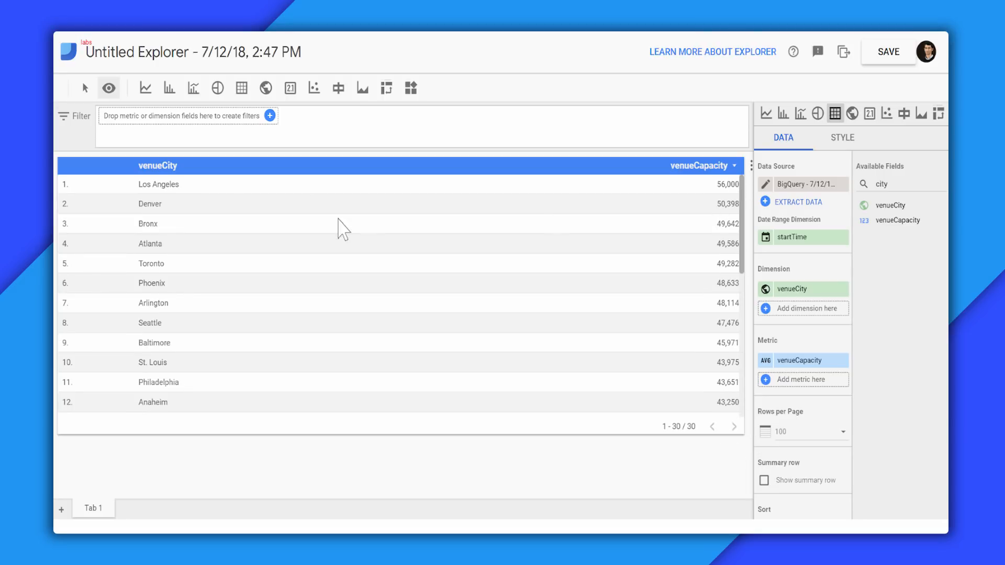
mouse_move(210, 252)
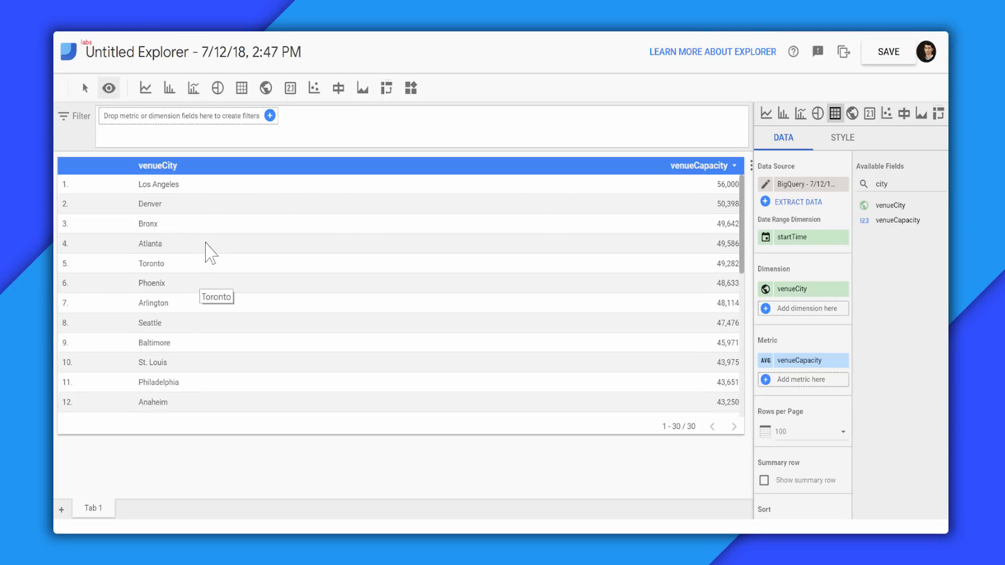
mouse_move(544, 212)
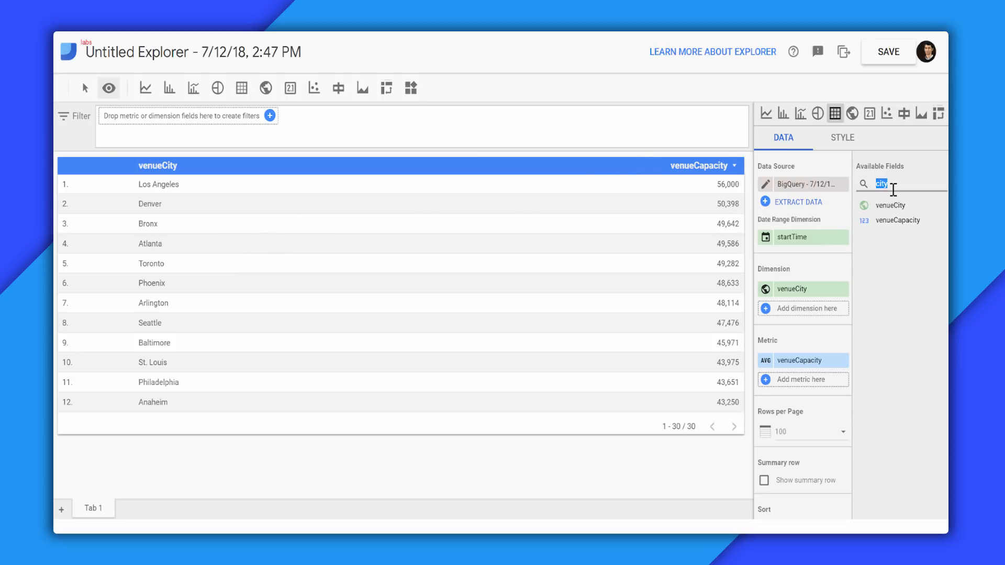
Filter the exploration to venueState CA only.
text(state)
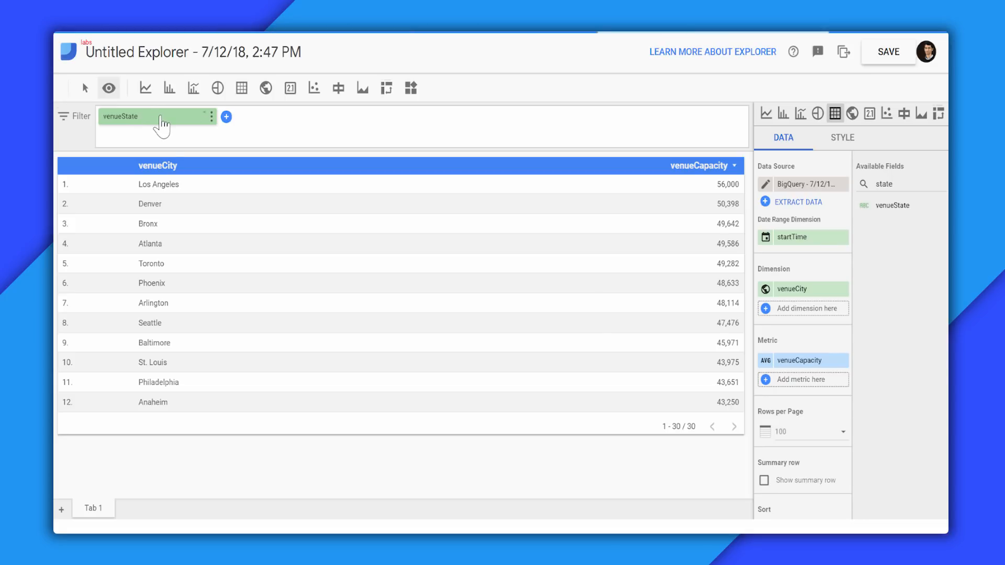
click(156, 116)
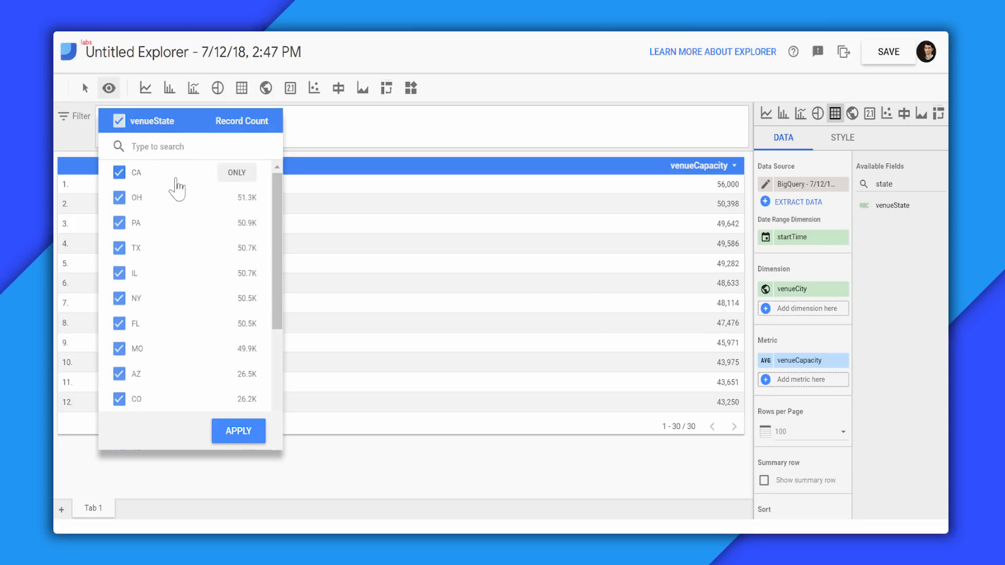
click(237, 171)
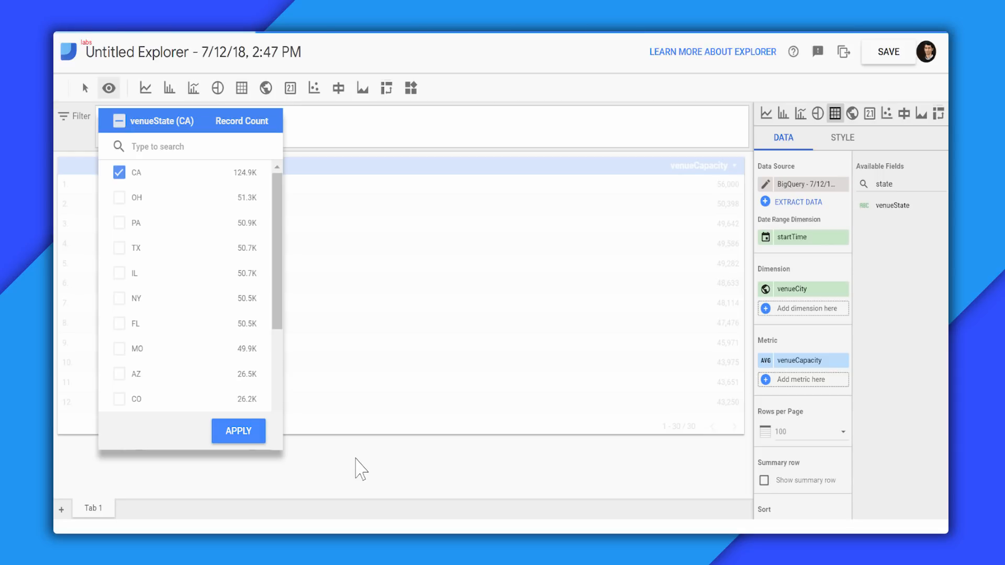
click(238, 430)
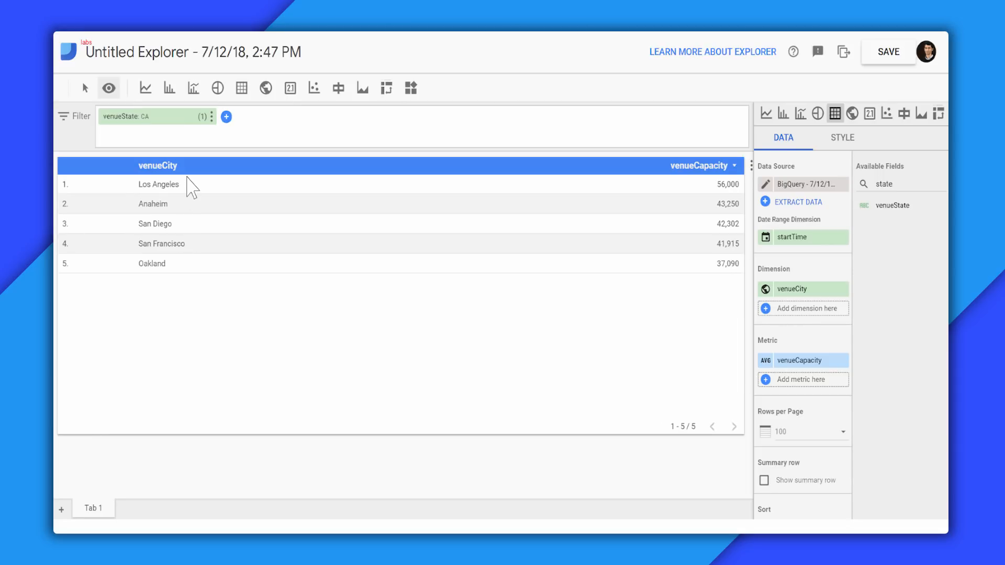
mouse_move(631, 142)
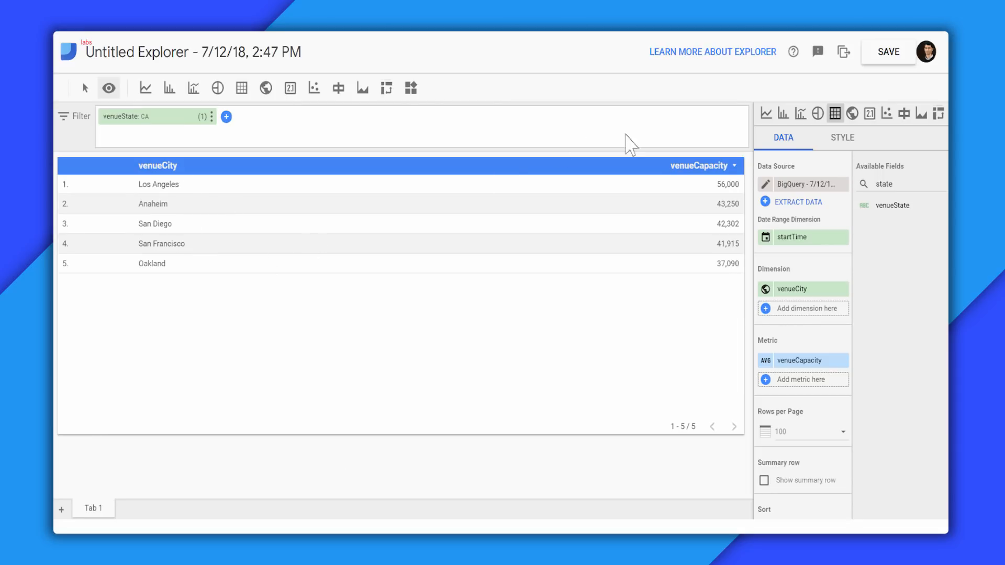
mouse_move(567, 326)
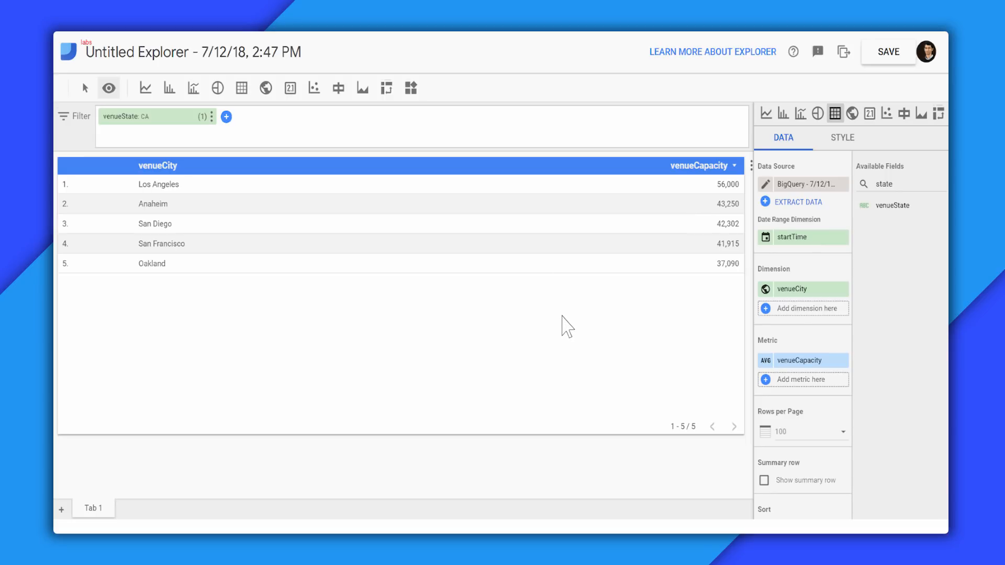
mouse_move(513, 278)
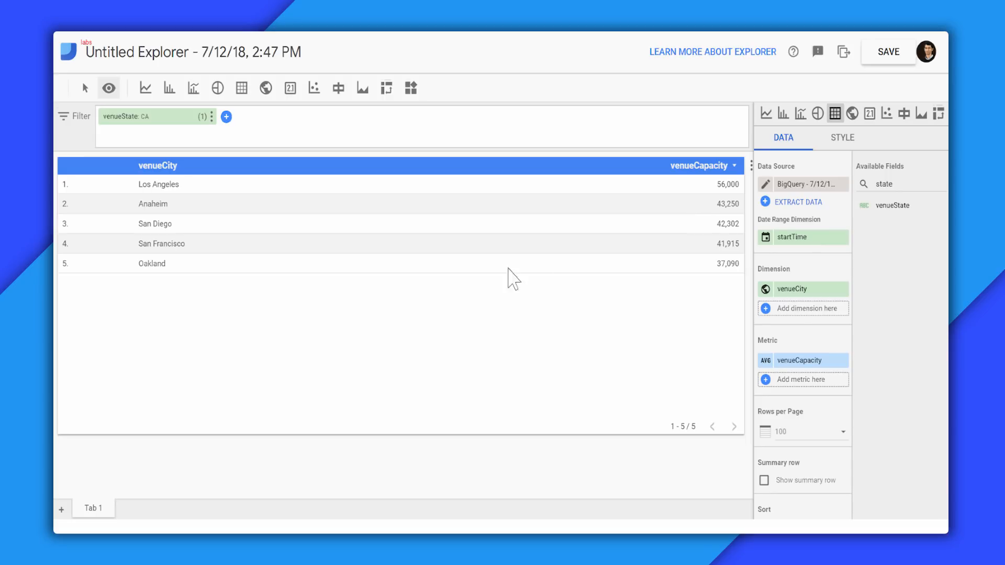
mouse_move(644, 200)
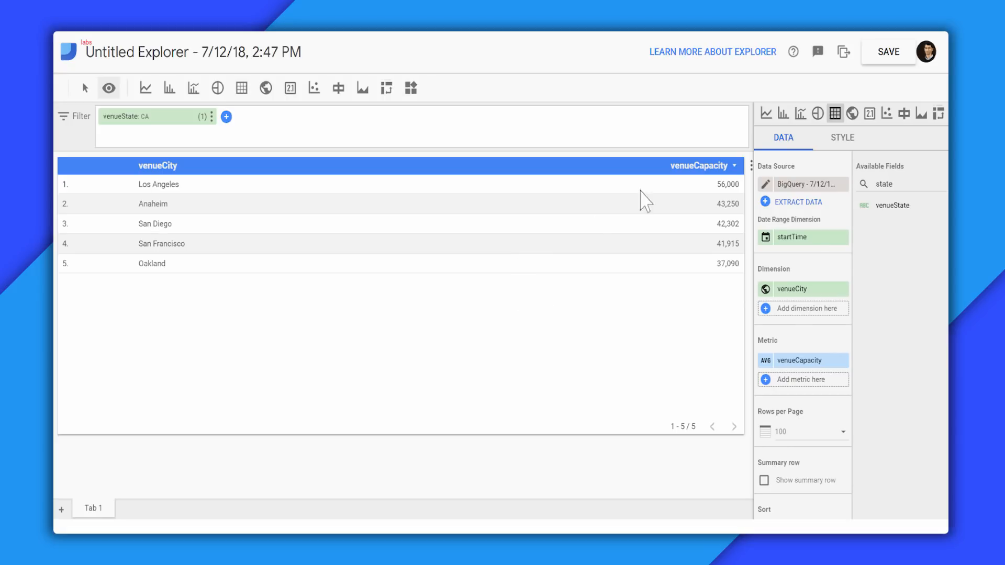
Show the California cities' average capacities as a bar chart, then a US geo map.
click(782, 113)
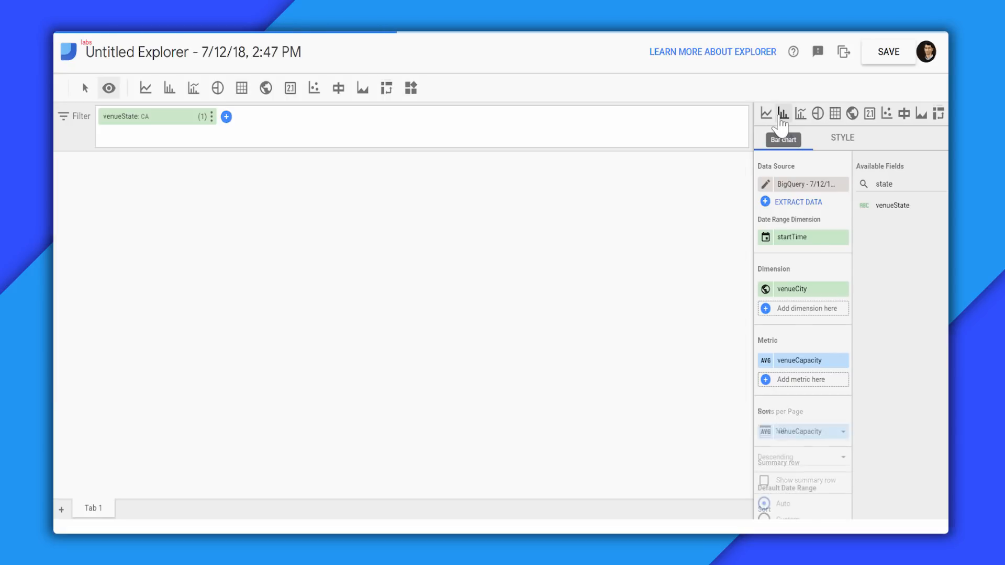
click(782, 113)
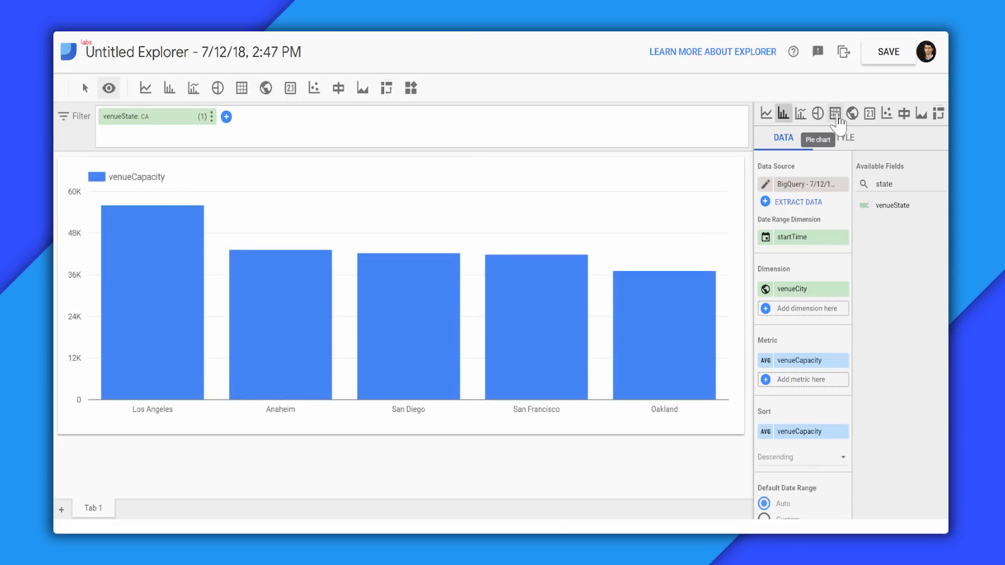
click(852, 113)
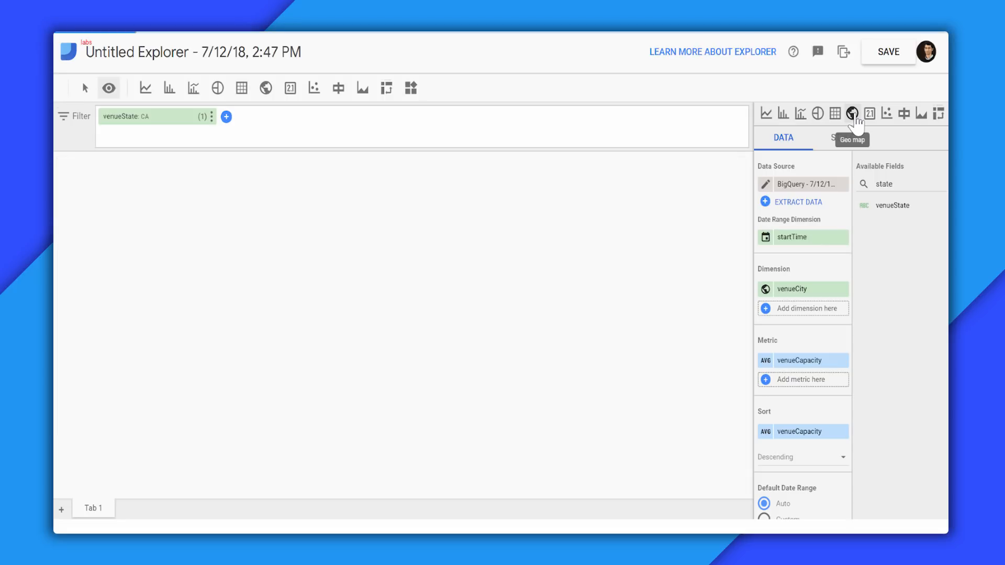
click(852, 113)
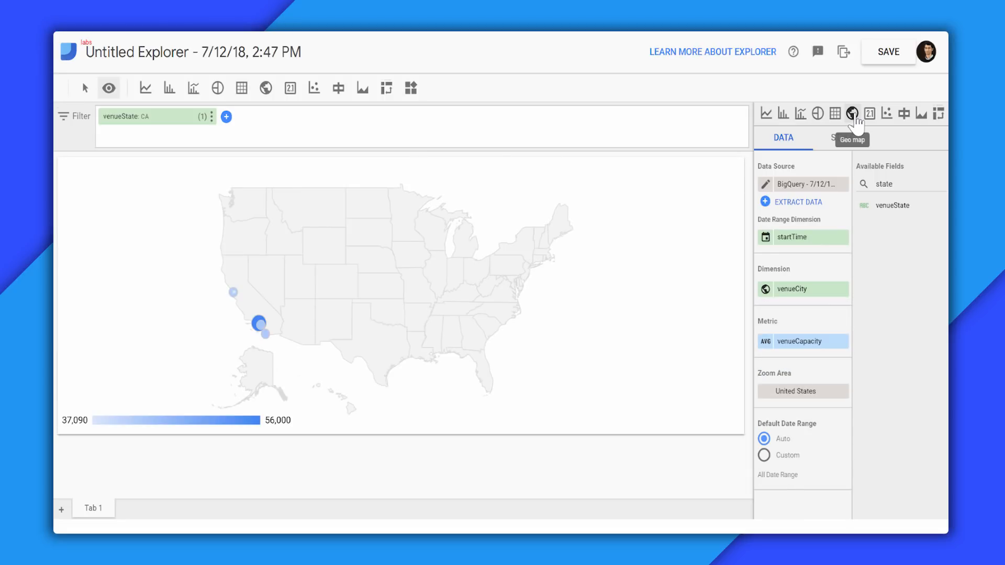
mouse_move(220, 127)
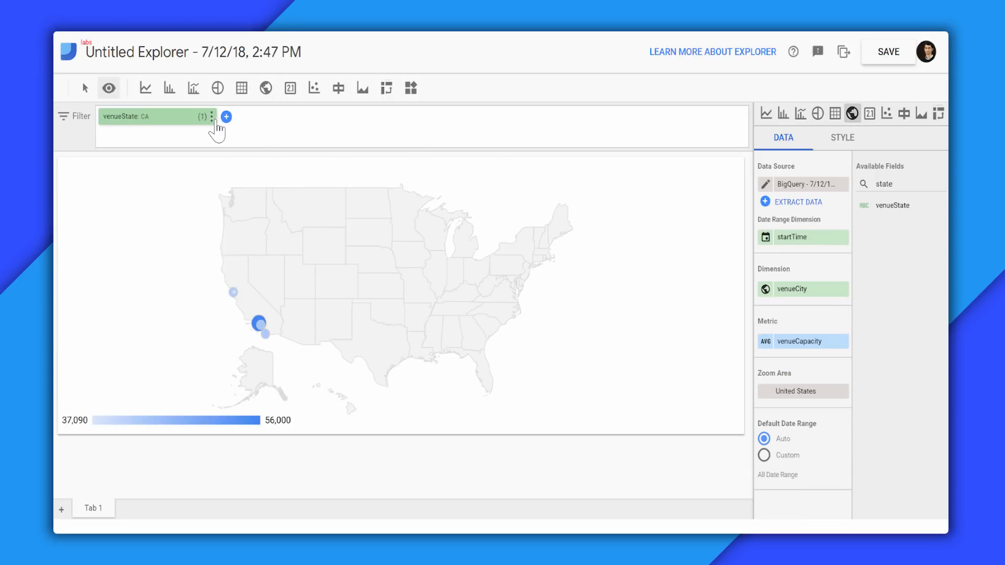
Delete the venueState filter so the geo map shows venue cities nationwide.
click(213, 117)
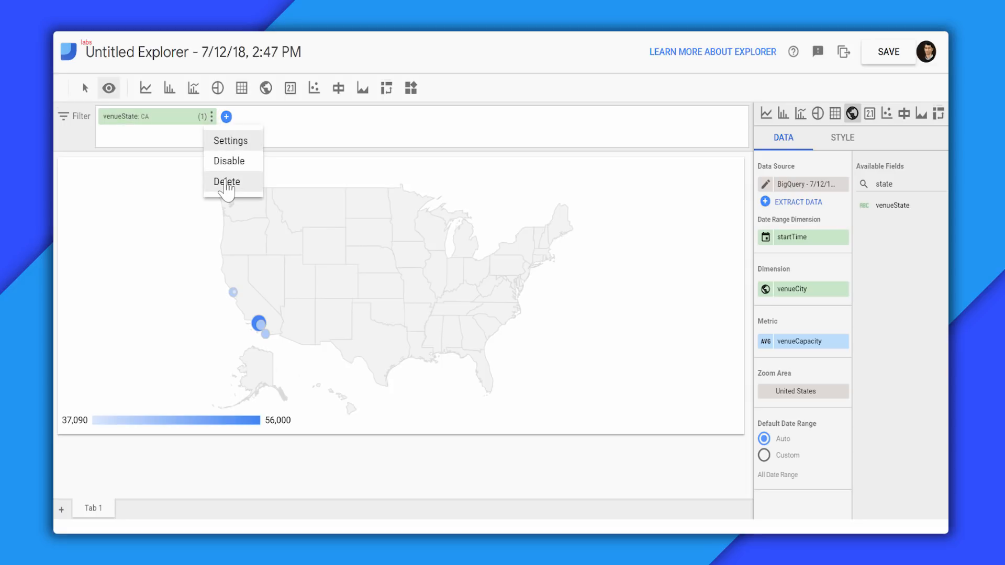
click(226, 181)
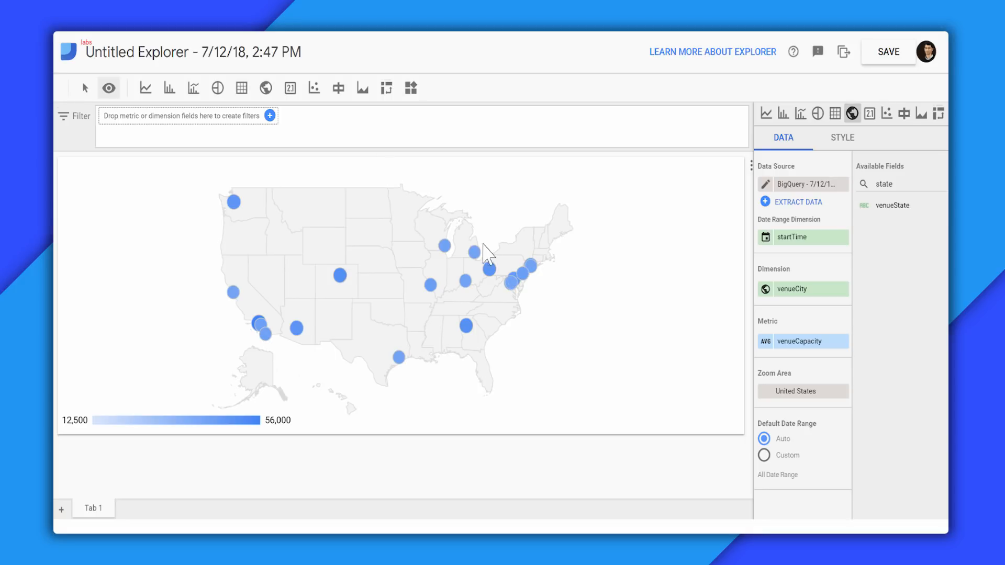
mouse_move(622, 198)
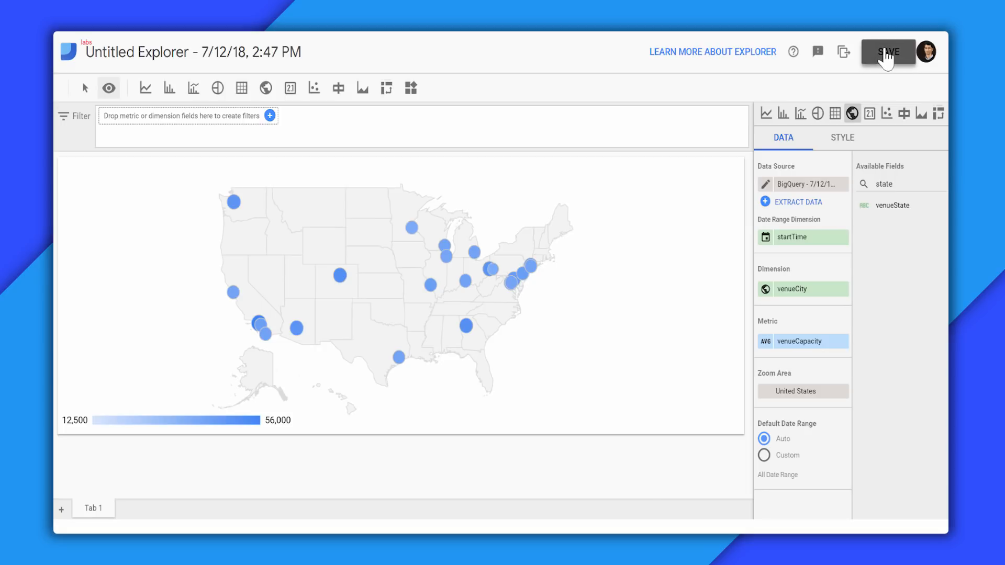
Save the exploration and export the venue capacity map into a new report.
click(887, 53)
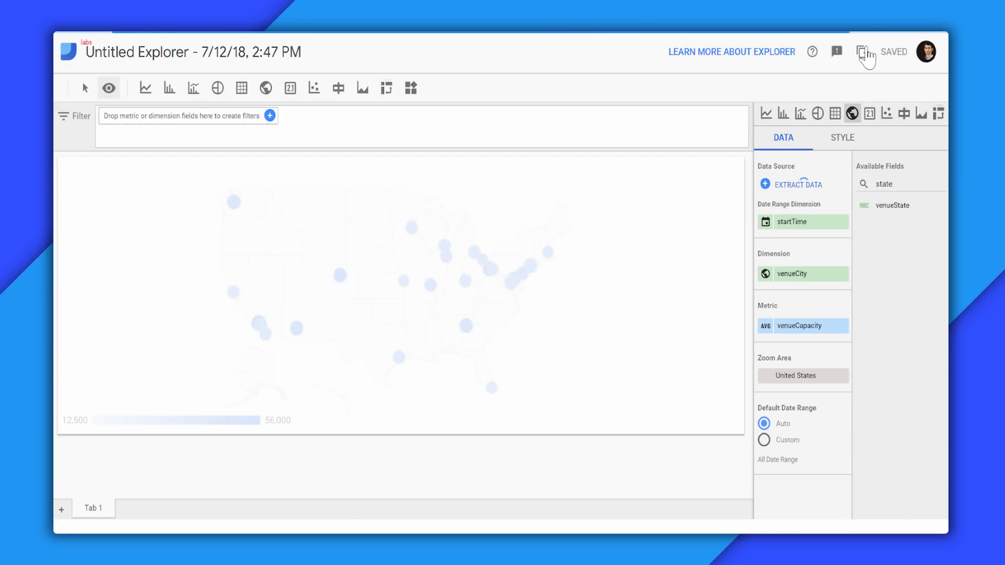
click(865, 53)
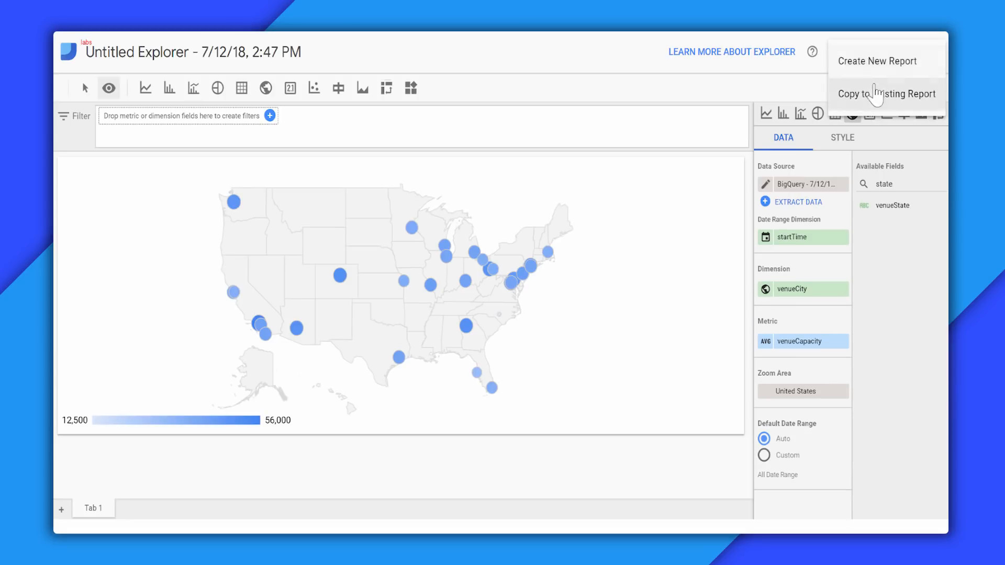
click(886, 93)
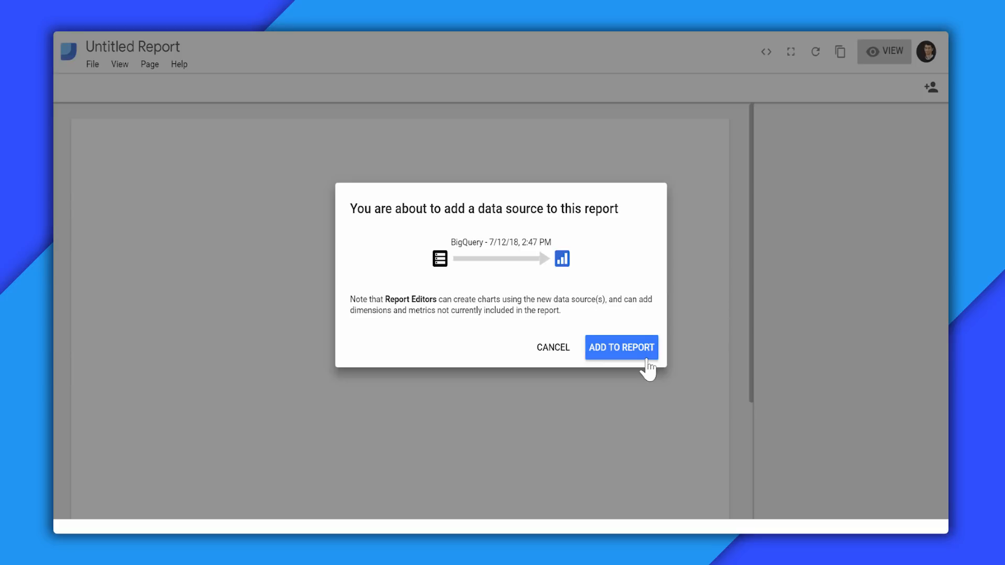
Add the BigQuery data source so the geo map lands in the untitled report.
click(620, 348)
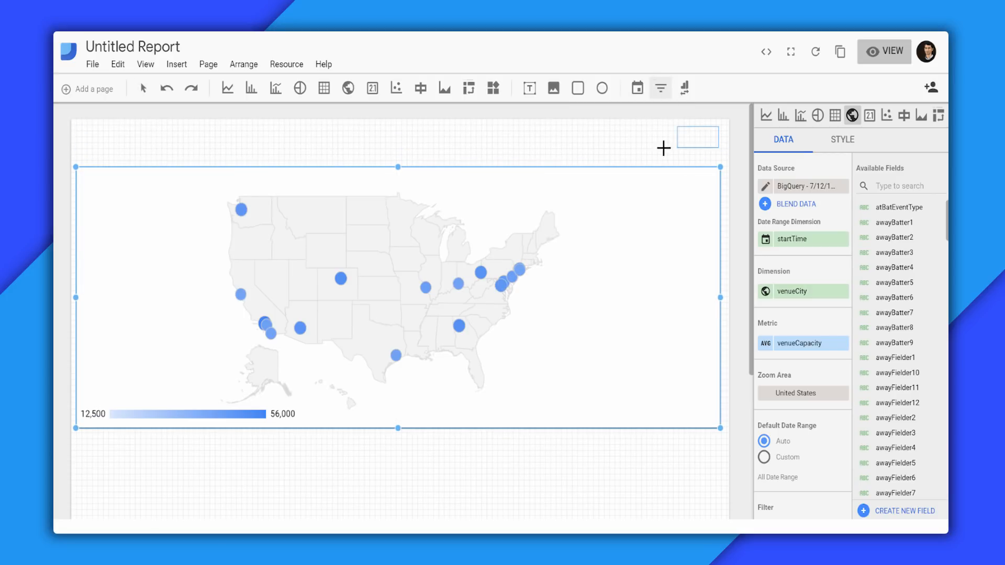
Keep only CA in the report's venueState filter control so the map shows California venues.
click(883, 52)
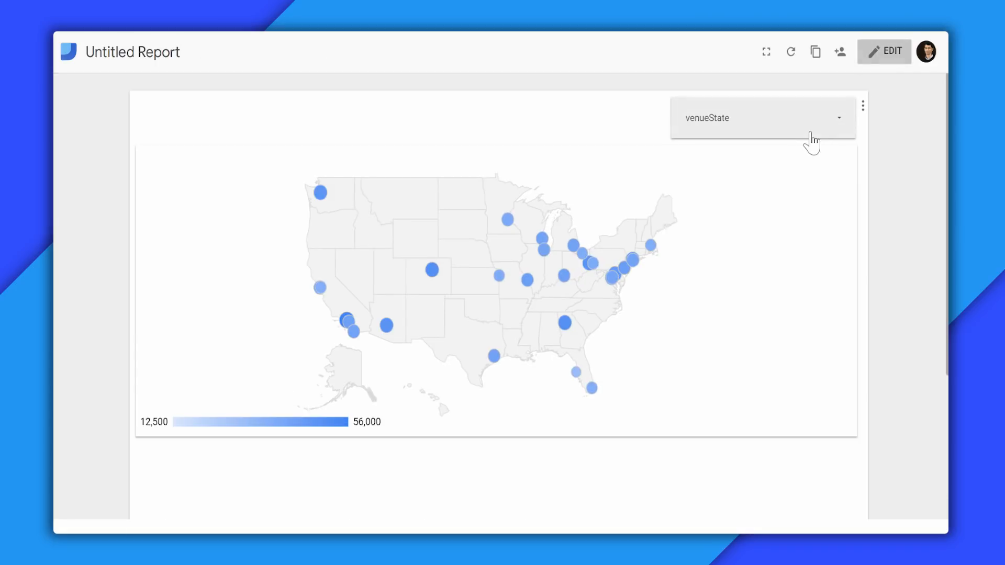
click(761, 117)
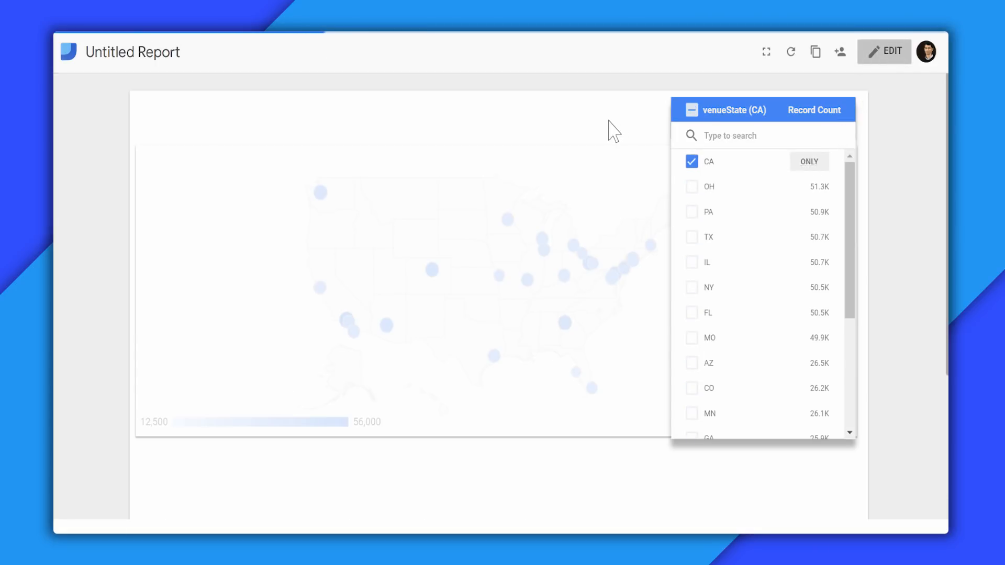
click(808, 161)
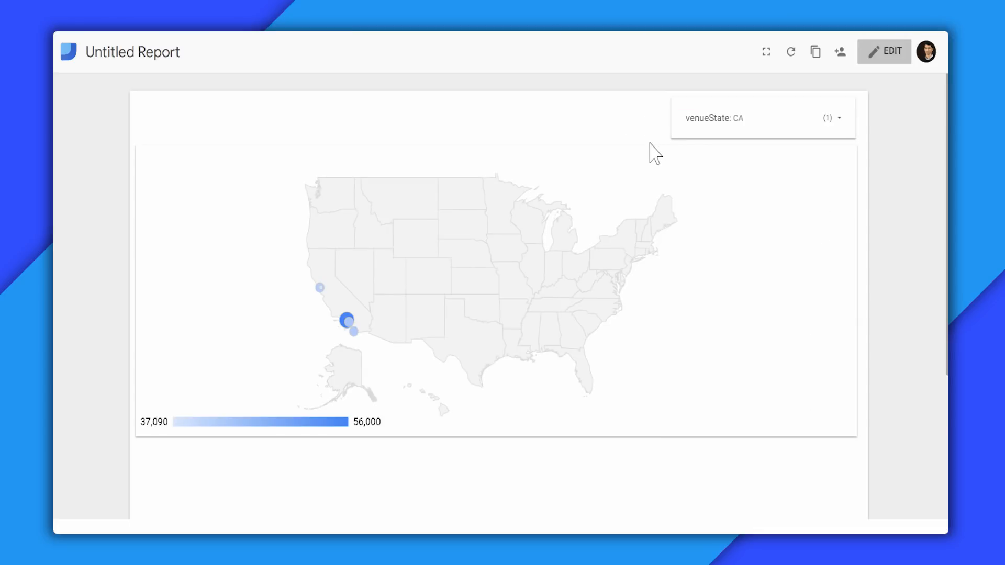
click(883, 52)
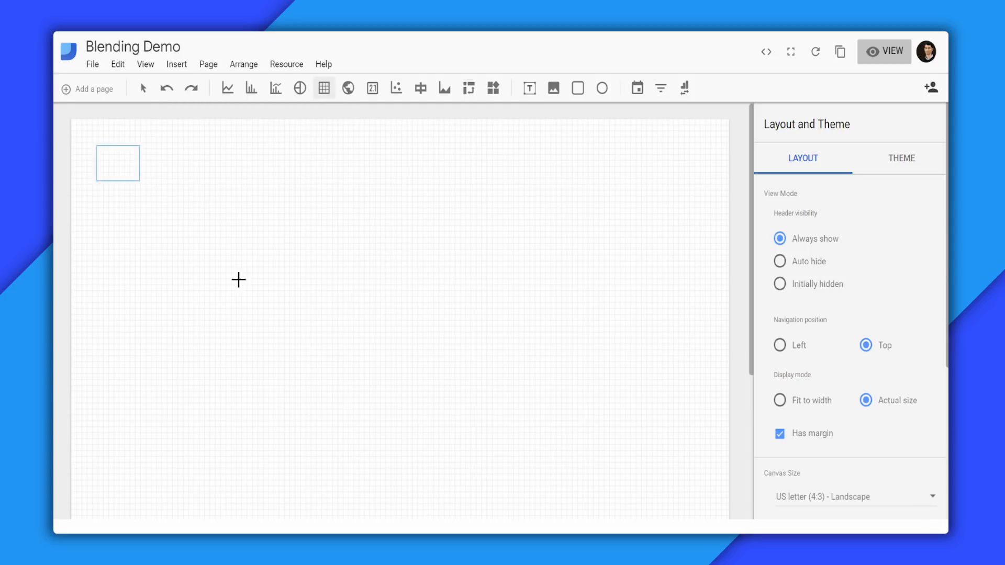
Place a table on the Blending Demo page using the Population Public Data Source.
click(324, 88)
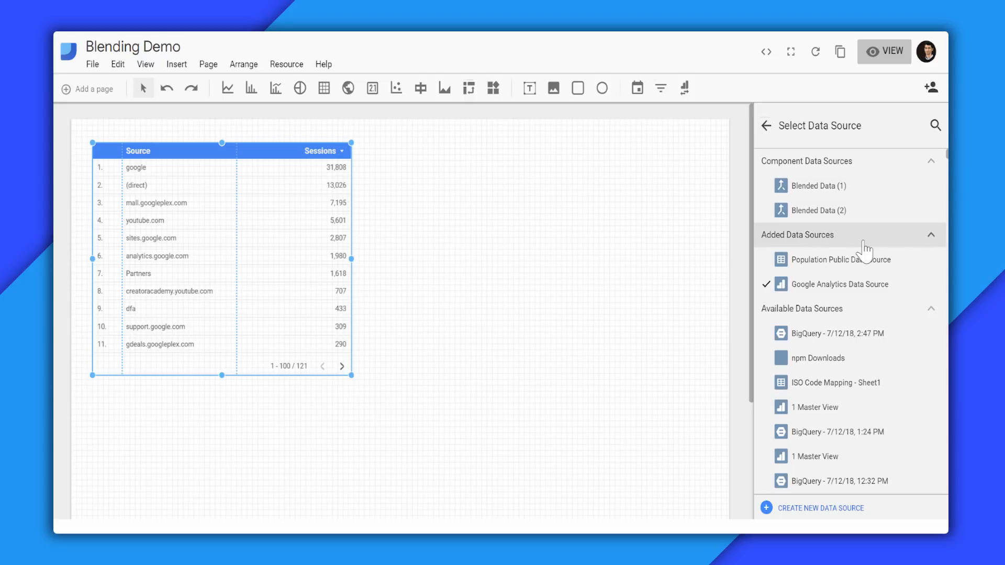
click(840, 259)
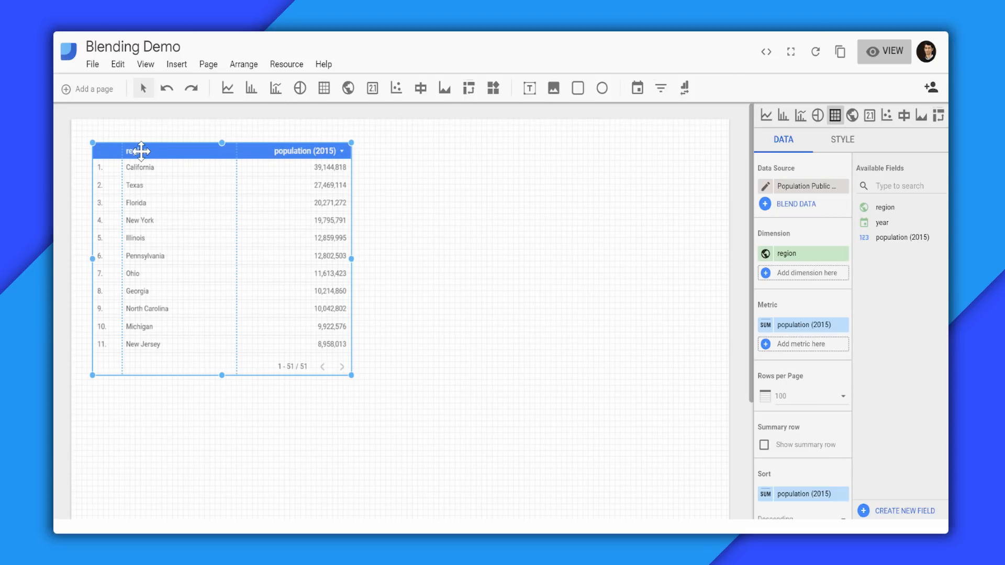
mouse_move(324, 279)
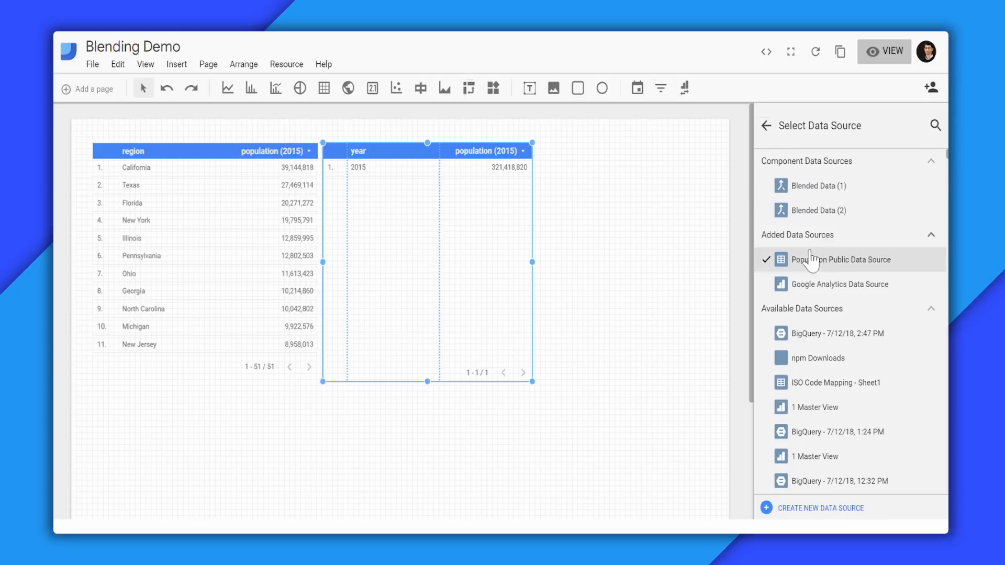
Feed the second table from Google Analytics with the Region dimension and Users metric.
click(841, 284)
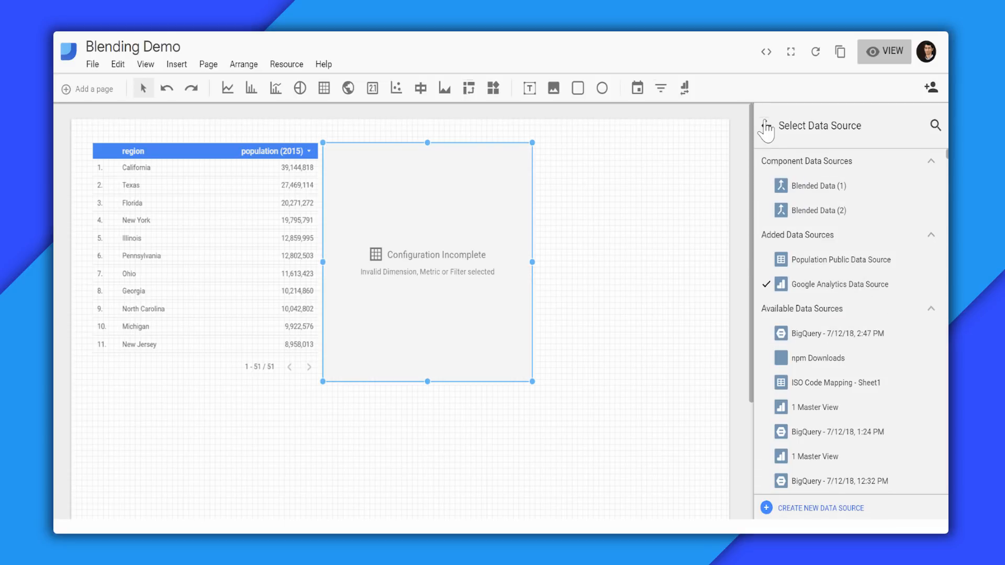
click(838, 283)
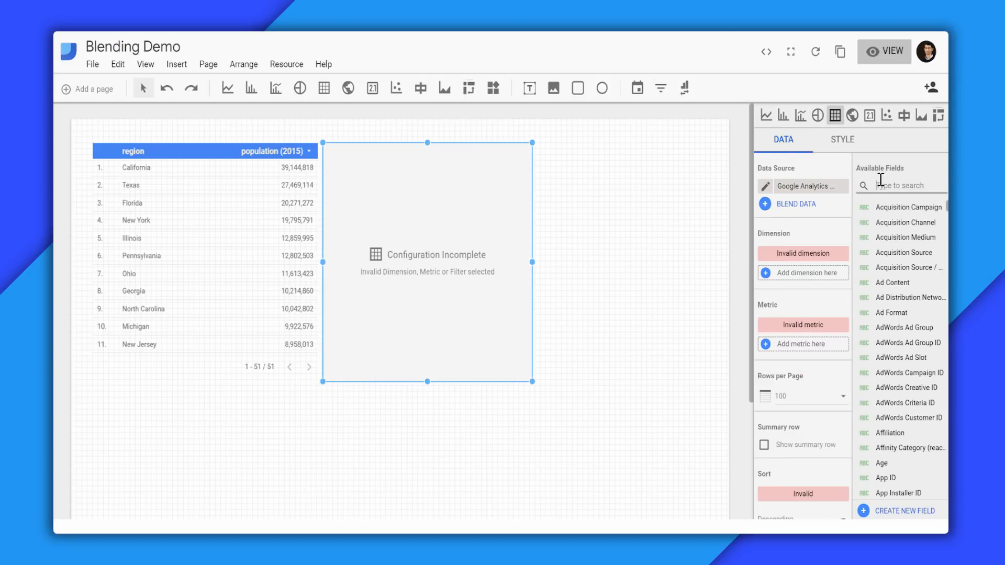
text(Region)
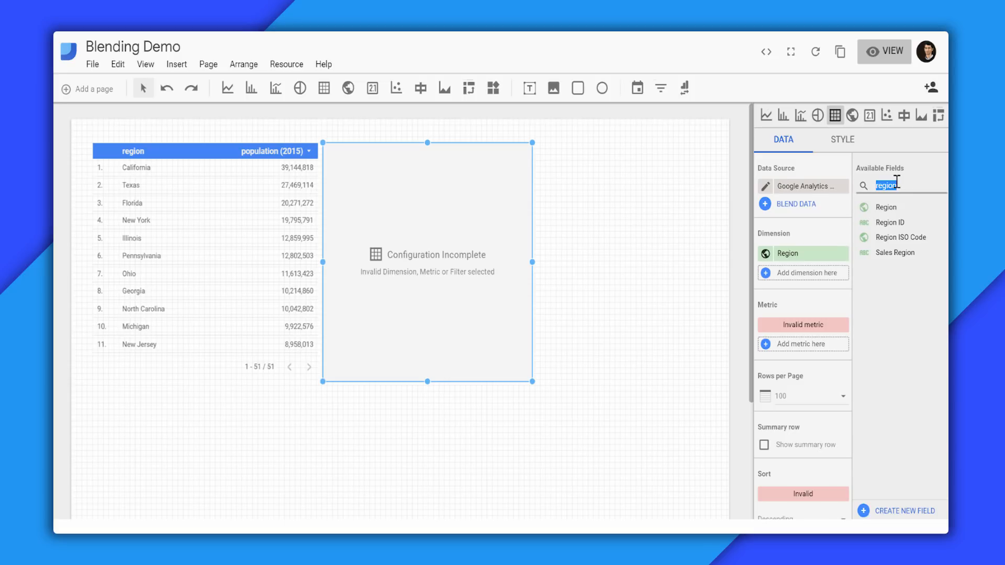
text(user)
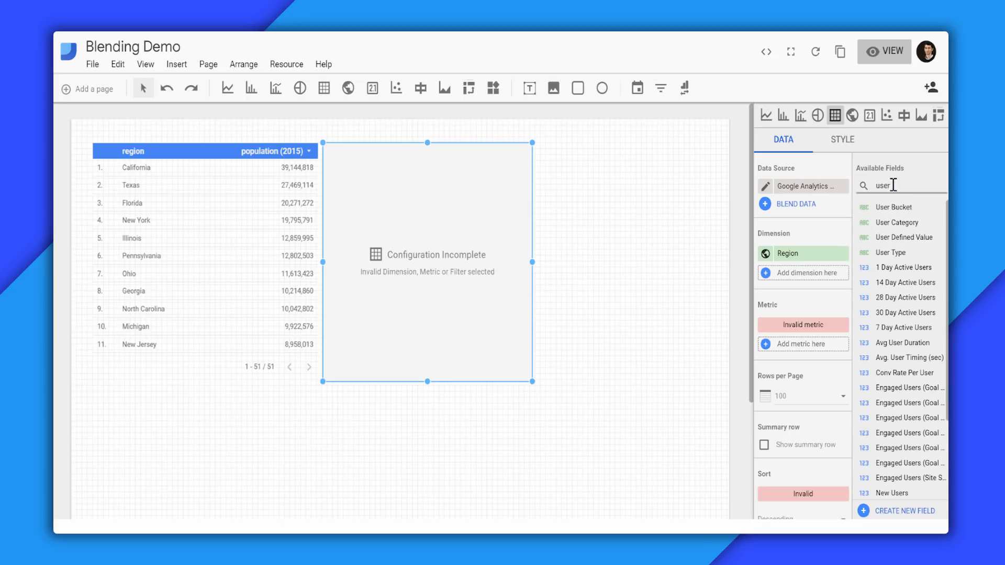
scroll(down, 3)
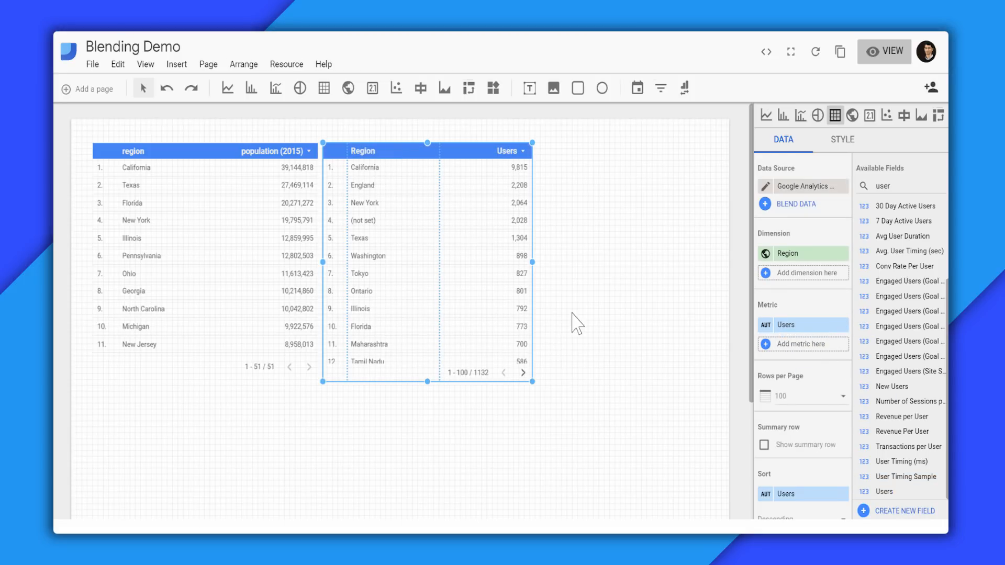
mouse_move(429, 208)
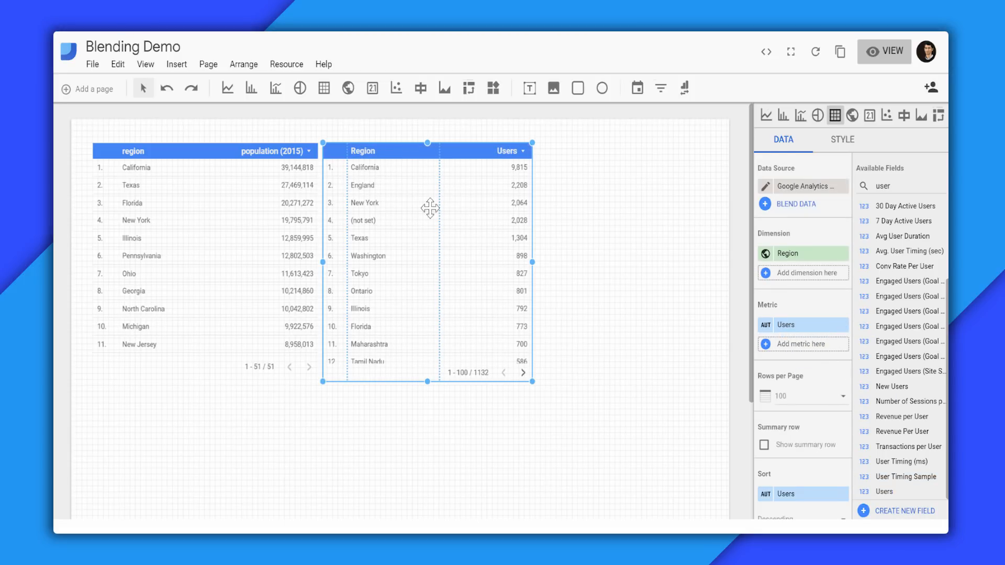
mouse_move(596, 293)
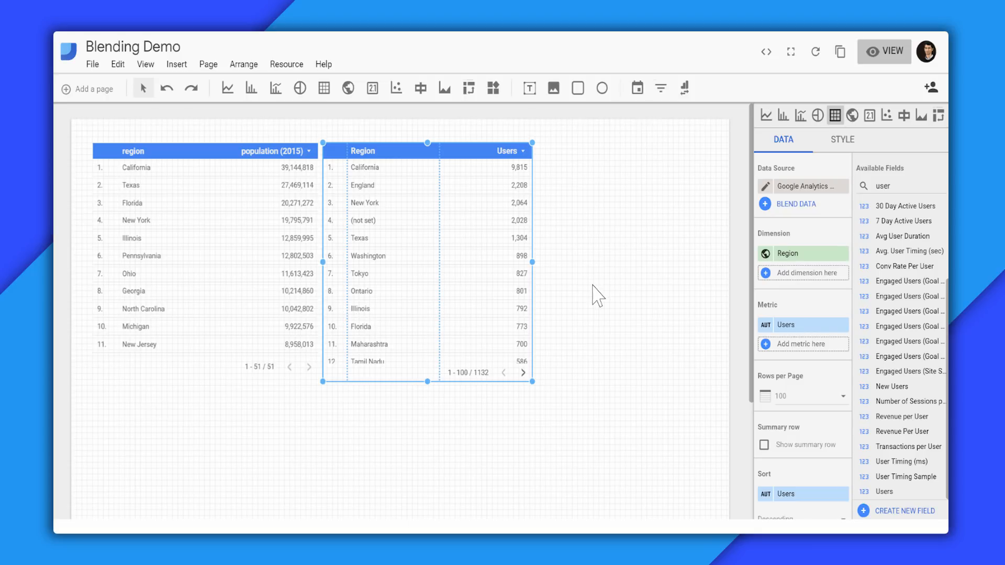
mouse_move(438, 331)
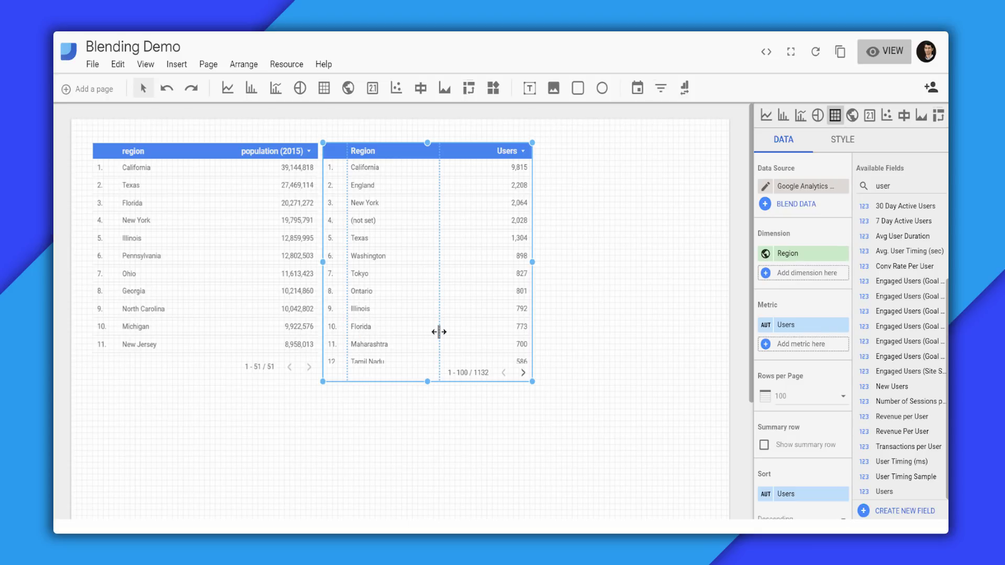
mouse_move(588, 249)
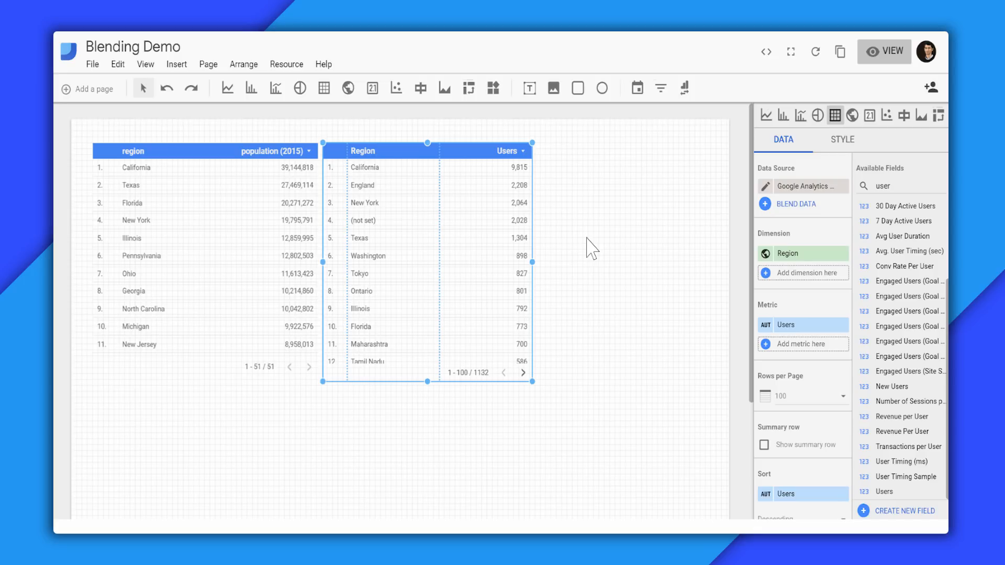
mouse_move(320, 428)
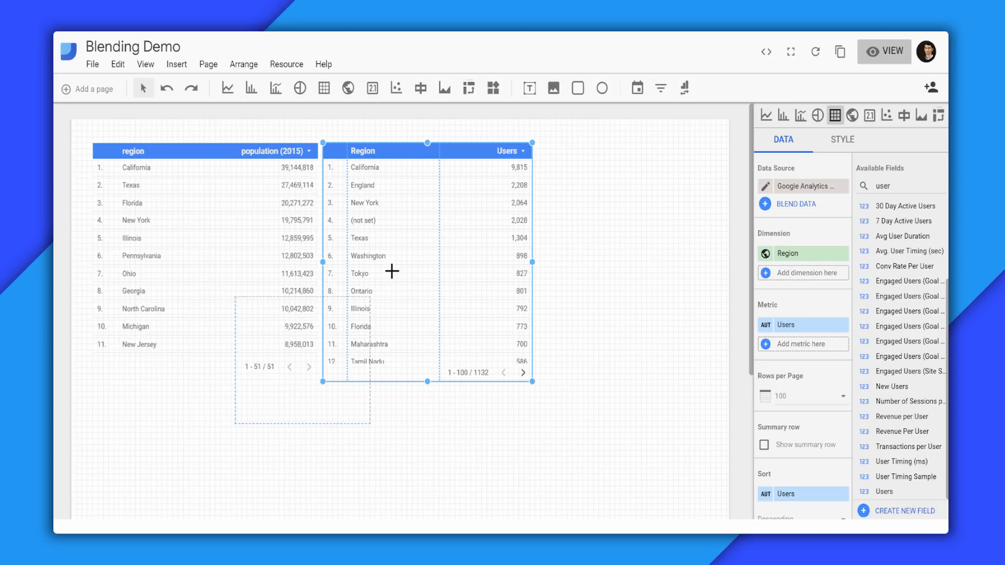
Blend both selected tables into a third table of region, 2015 population and Users.
right_click(390, 271)
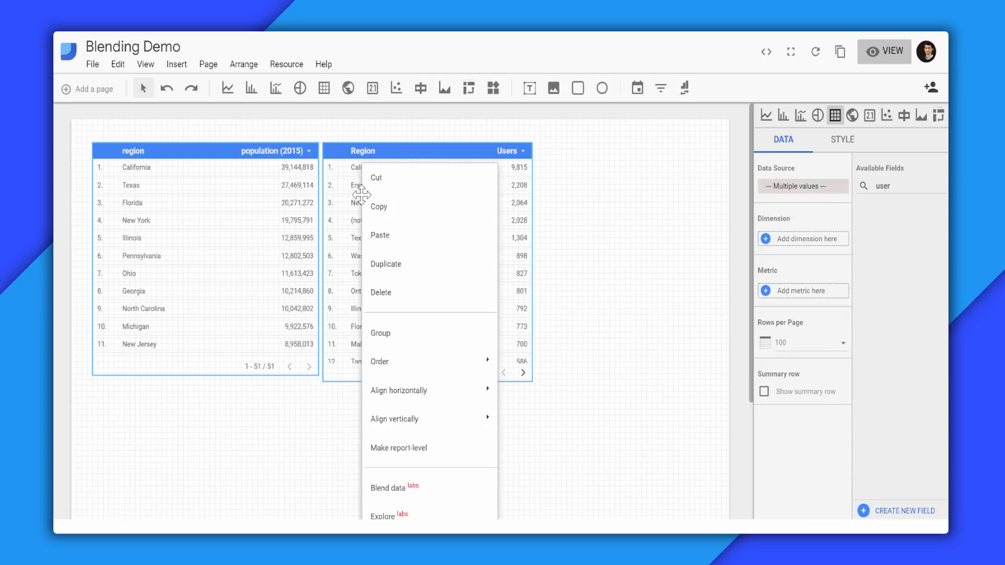
mouse_move(388, 487)
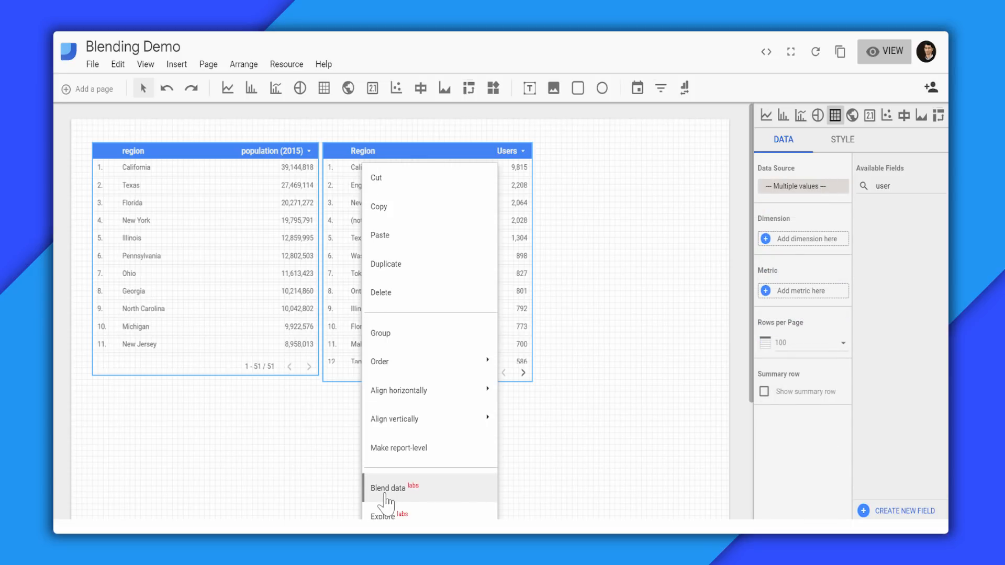
click(387, 488)
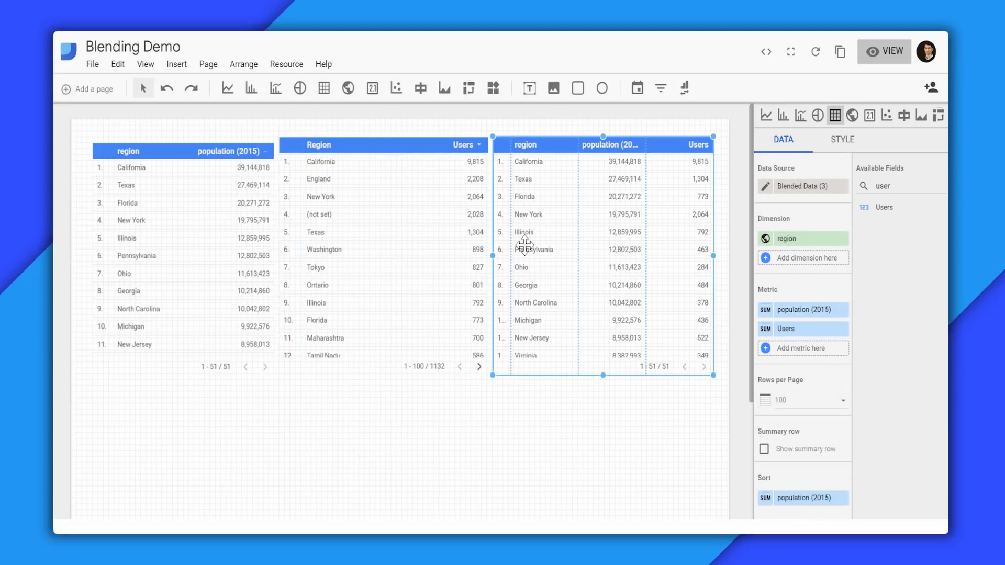
mouse_move(697, 188)
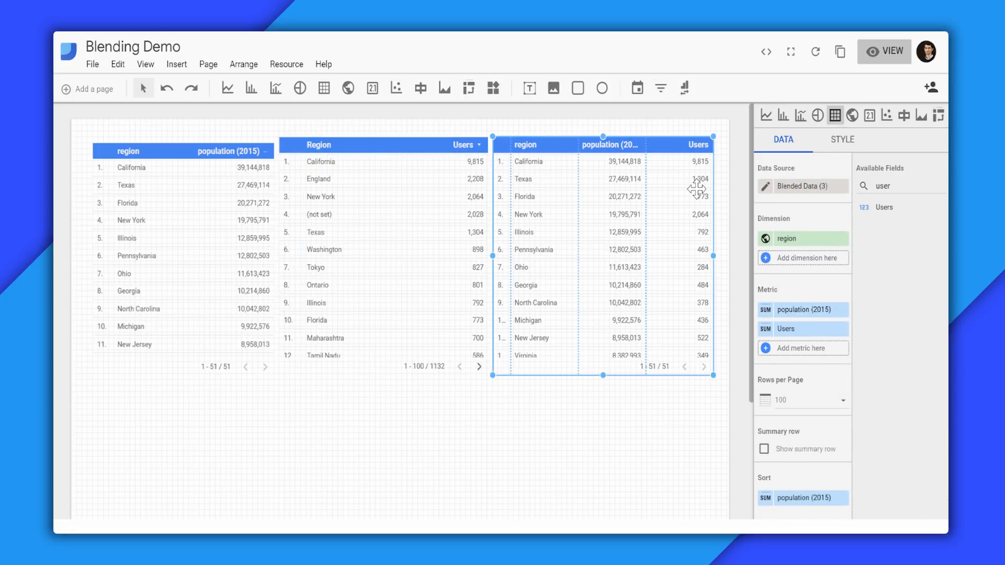
mouse_move(693, 193)
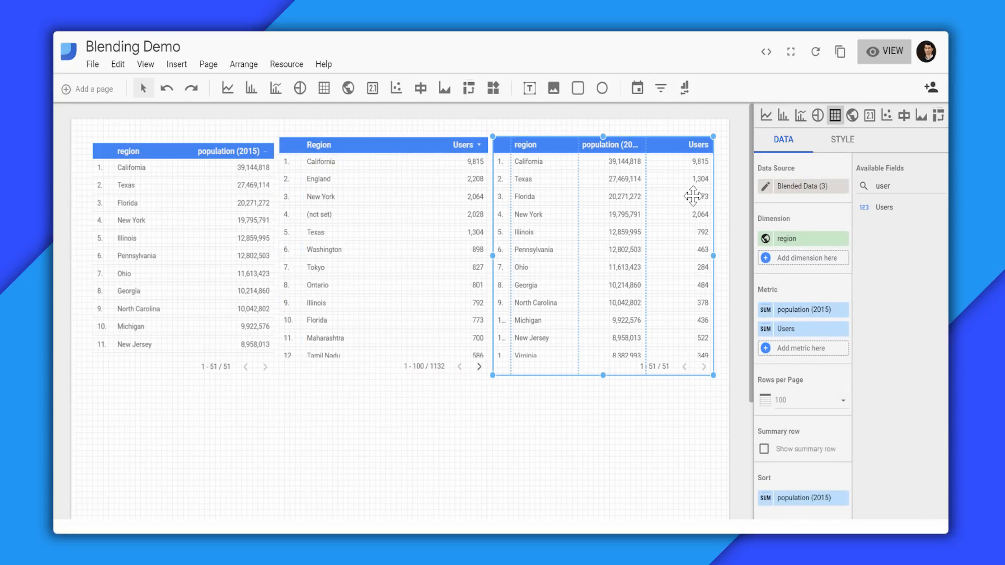